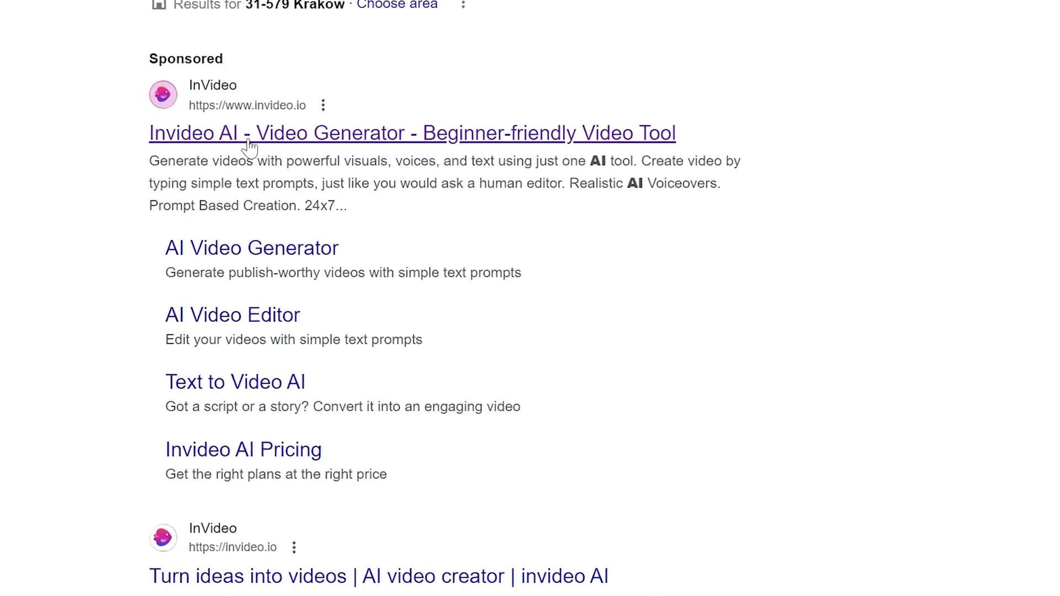
- Open the sponsored invideo AI result and start signing up for an account
click(411, 133)
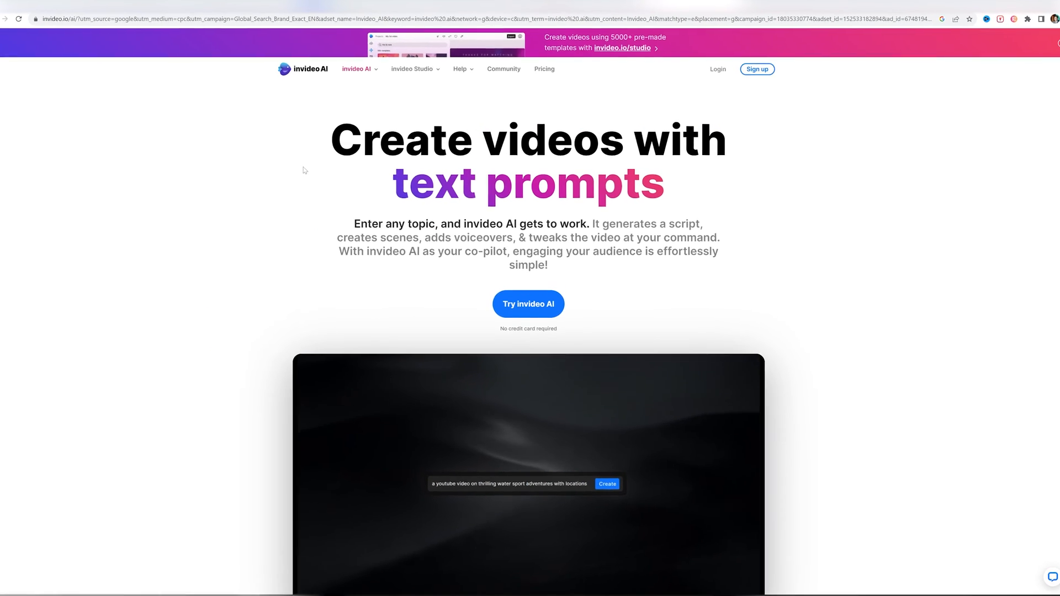
scroll(down, 3)
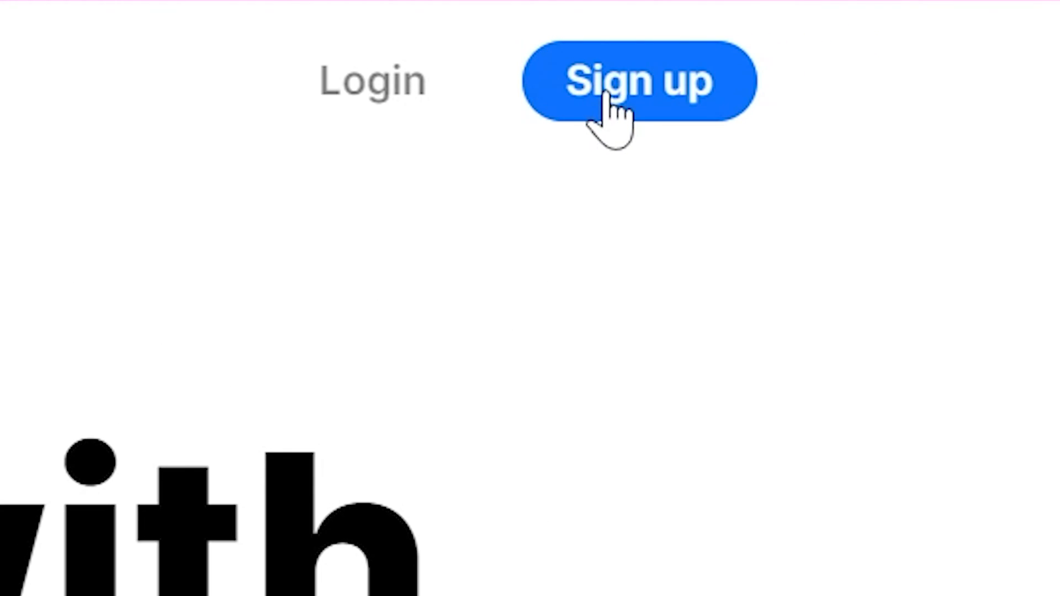
click(639, 81)
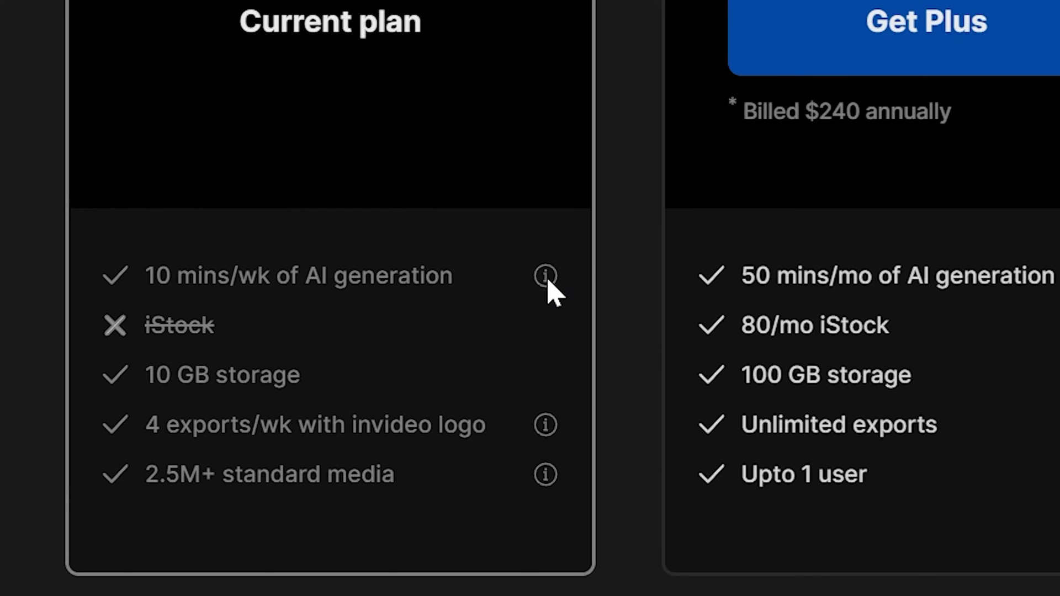
mouse_move(544, 276)
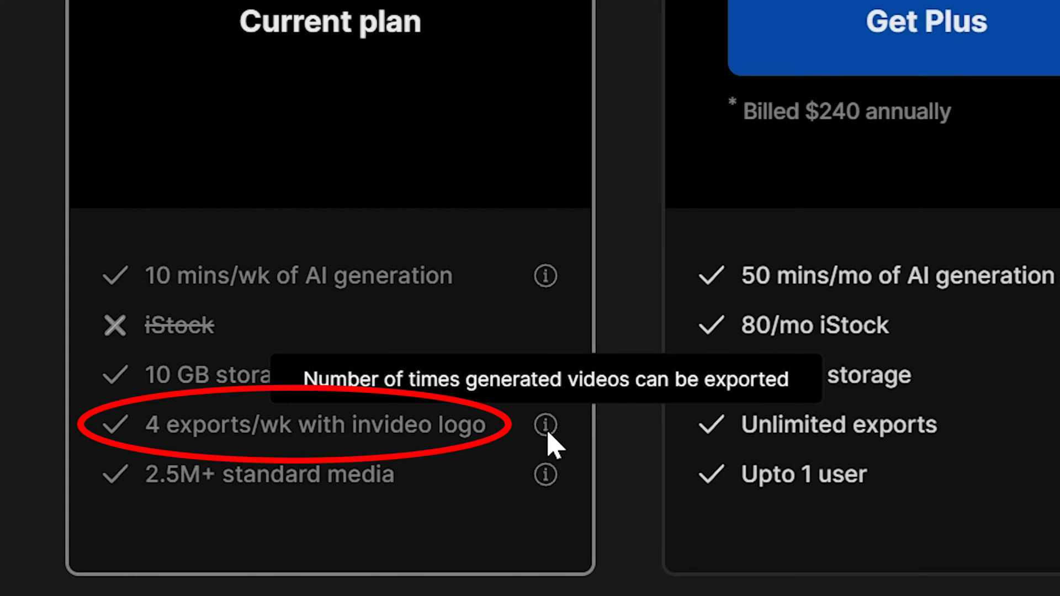
mouse_move(545, 476)
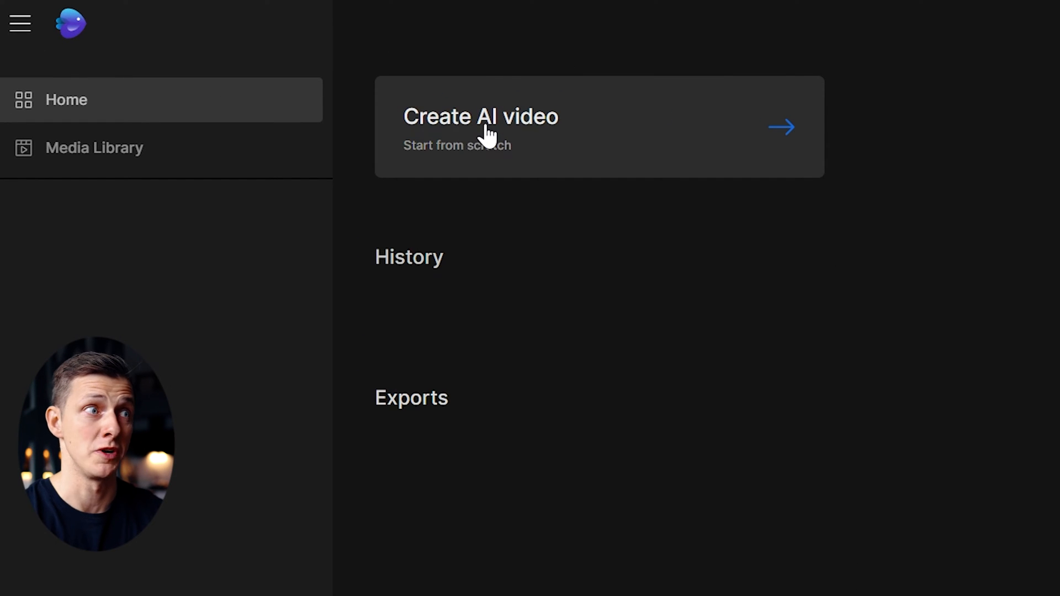
- Start a new AI video and choose the Youtube explainer workflow
click(480, 126)
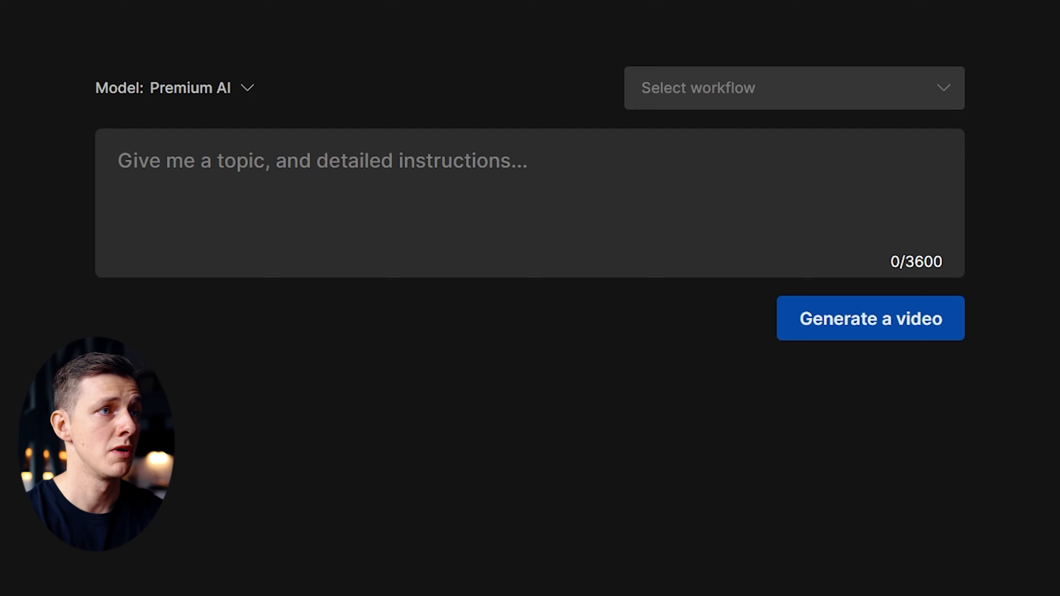
click(190, 88)
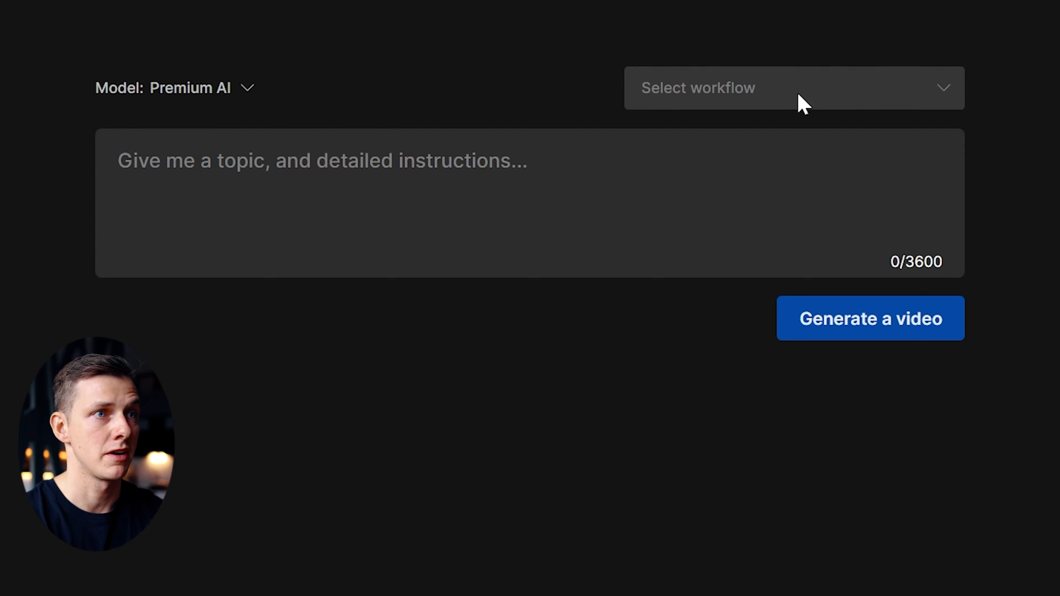
click(794, 88)
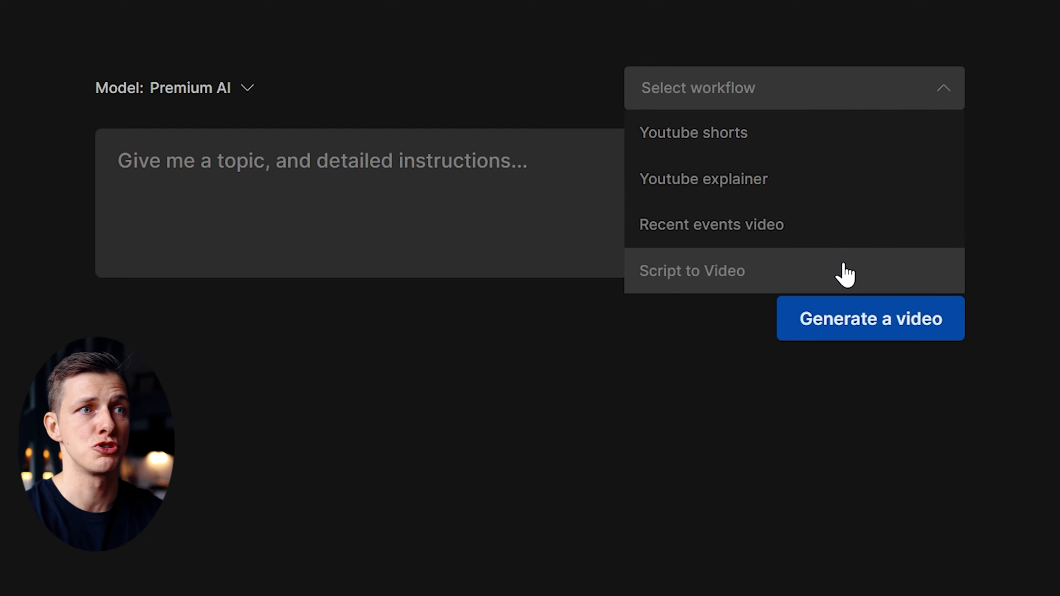
click(703, 179)
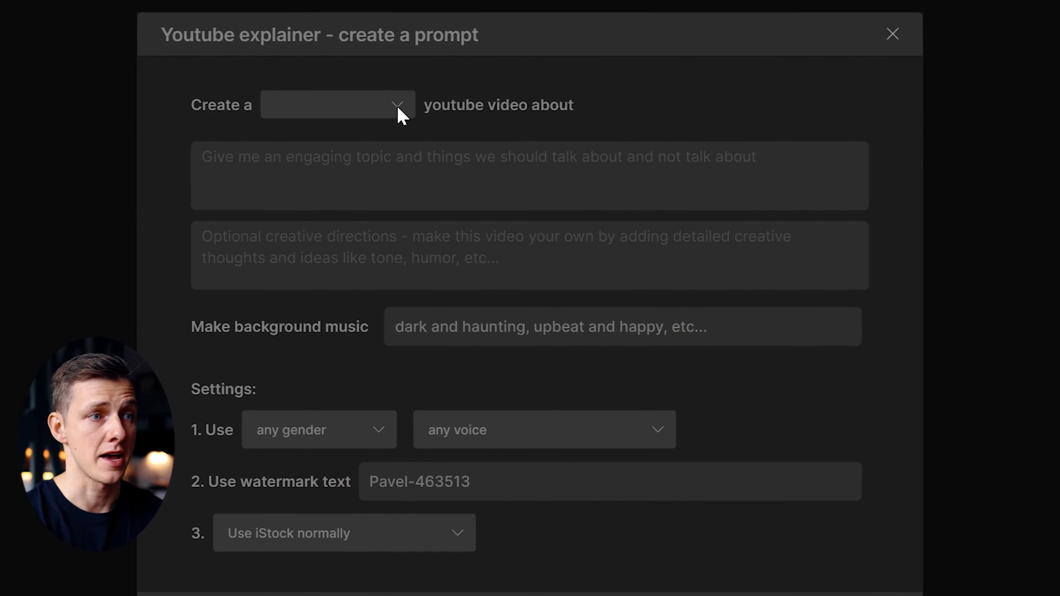
- Set the video length to 5 minutes and the topic to 'how to cook English breakfast'
click(338, 105)
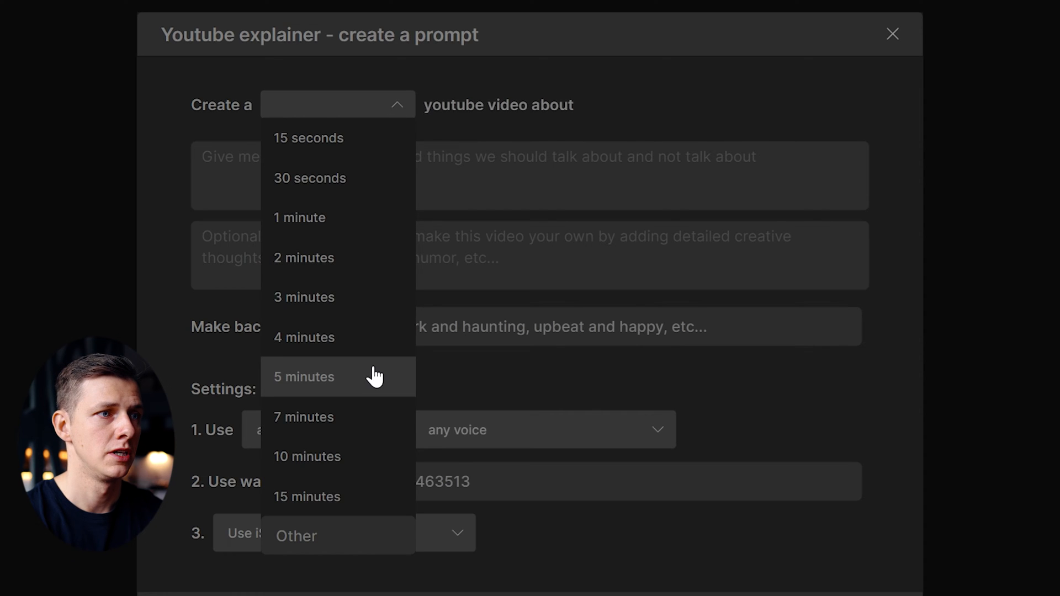
click(304, 377)
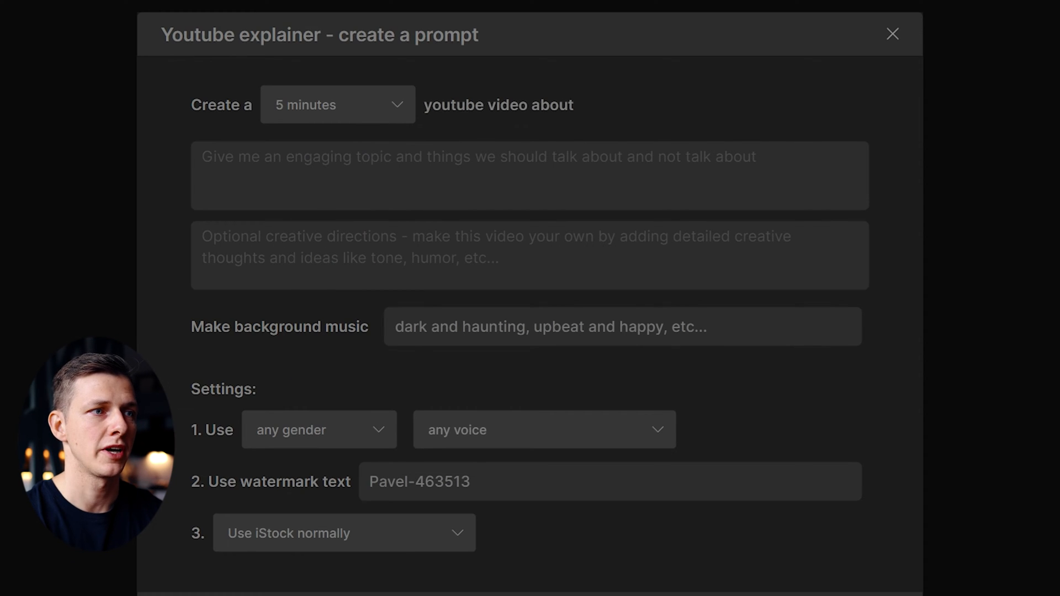
text(how to)
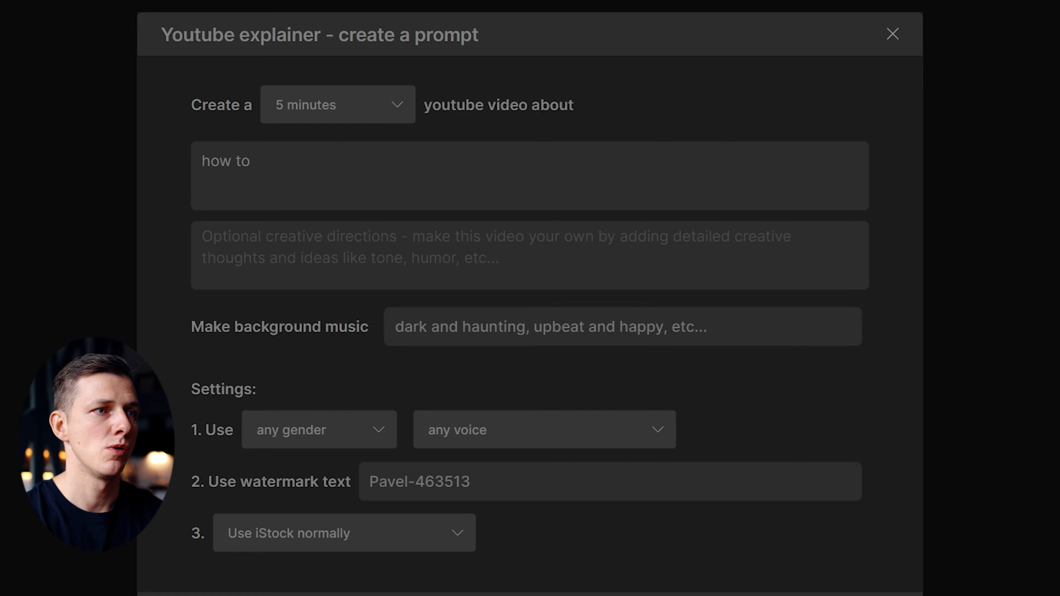
text(cook English break)
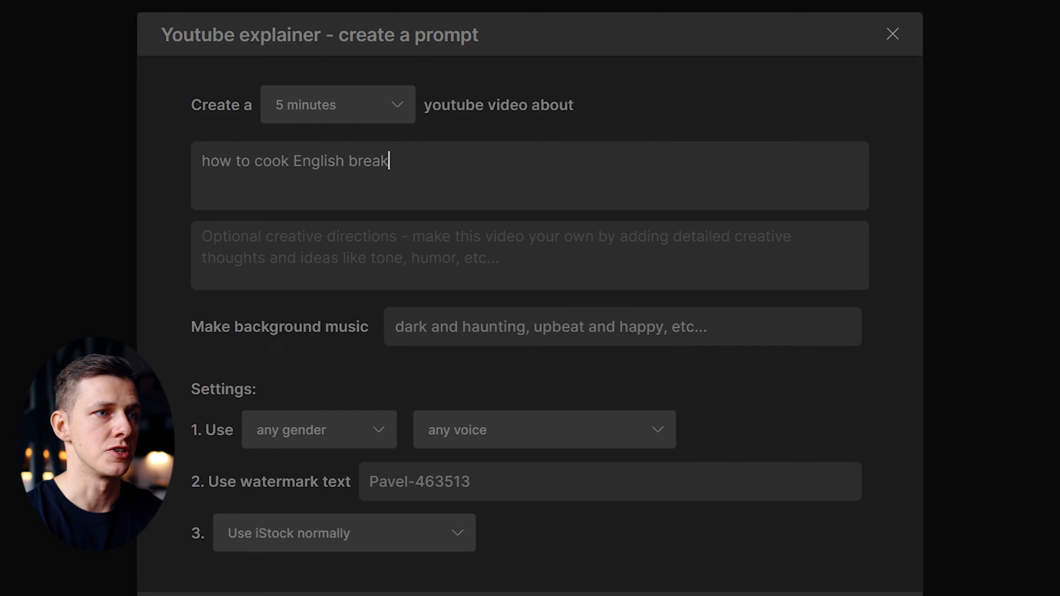
text(fast)
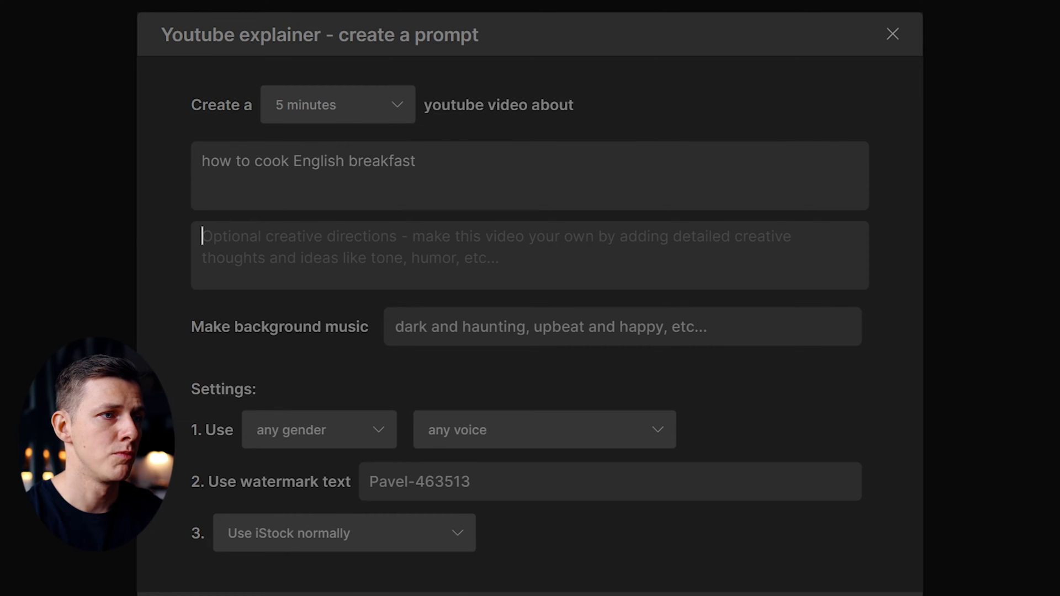
- Enter creative directions 'healthy, easy, fast recipe'
text(h)
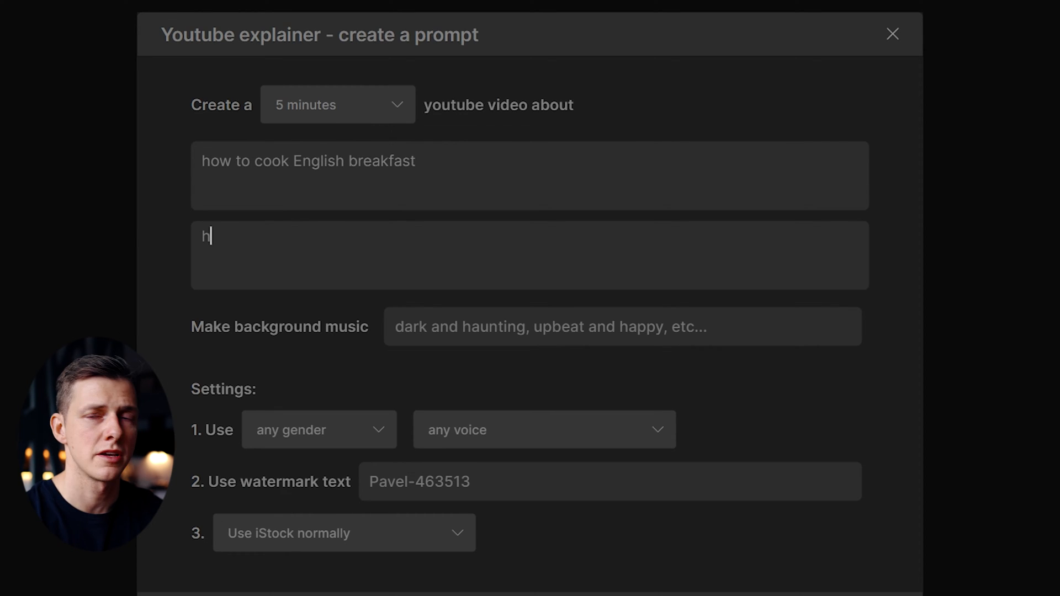
text(ealthy)
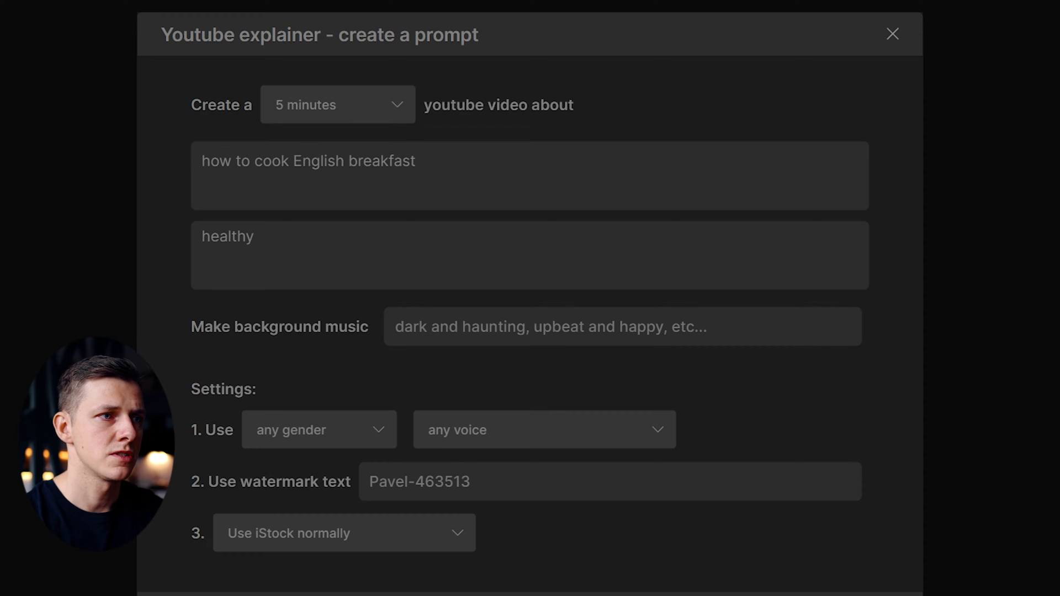
text(, ea)
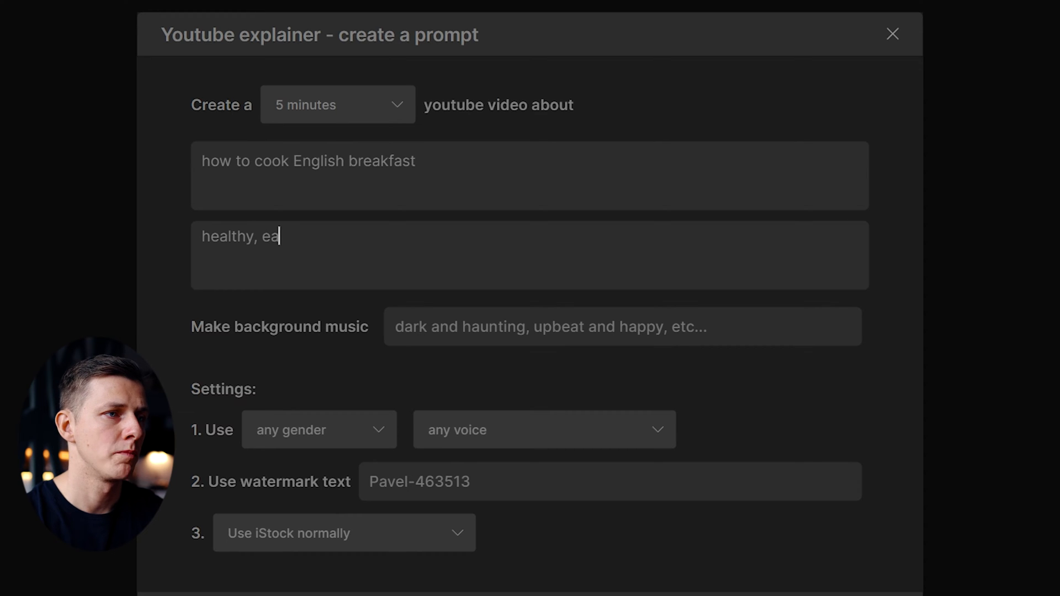
text(sy,)
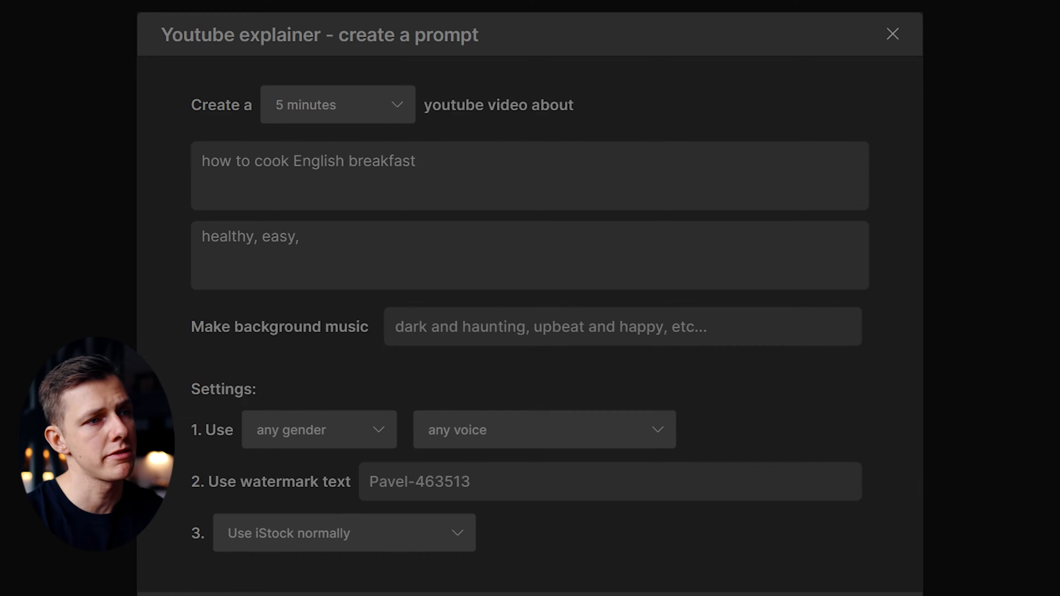
text(fast re)
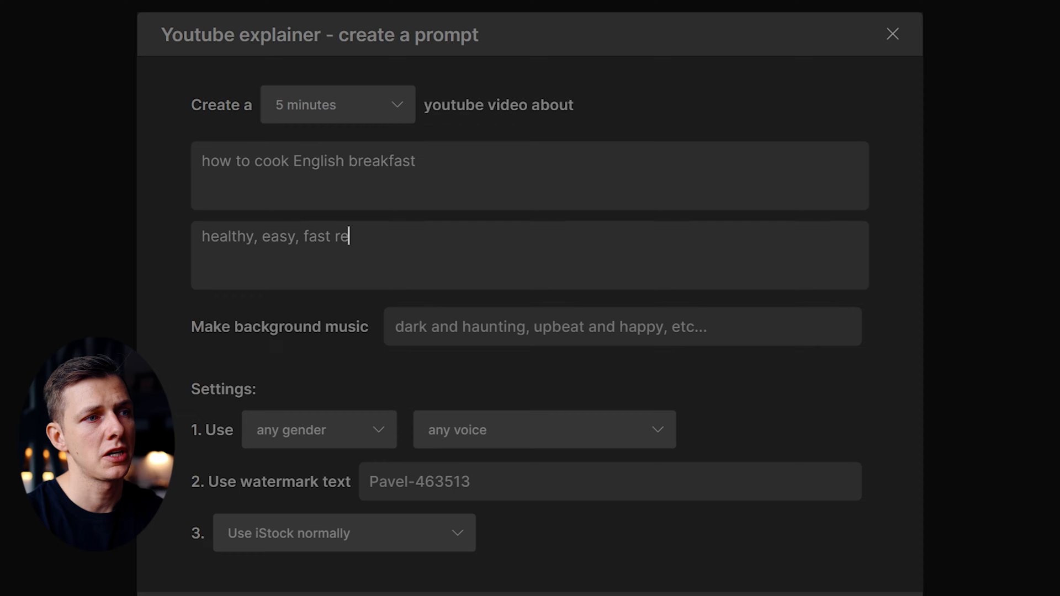
text(cipe)
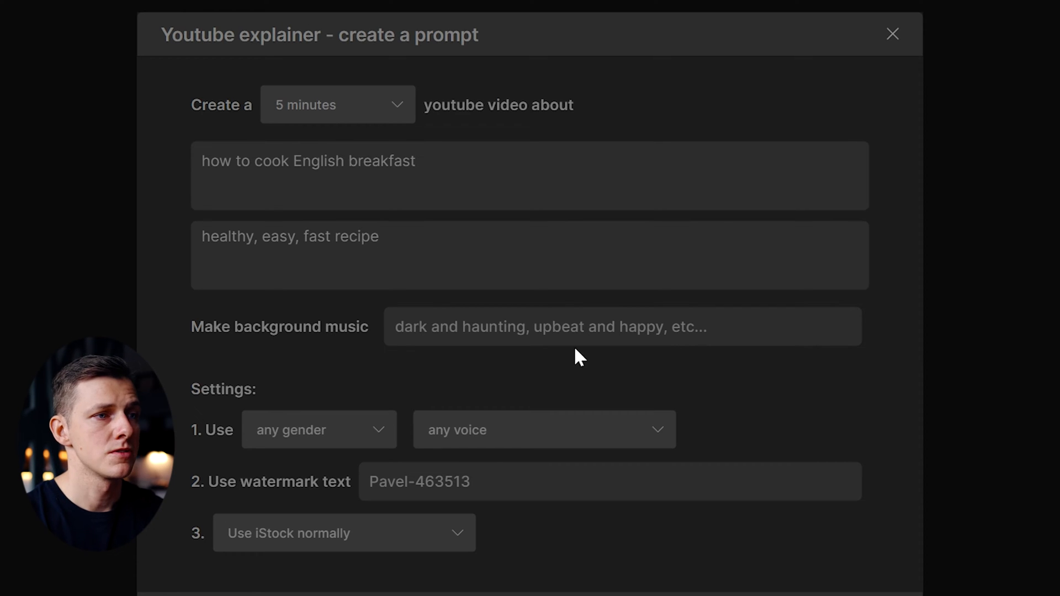
- Describe the background music as upbeat and happy
click(622, 327)
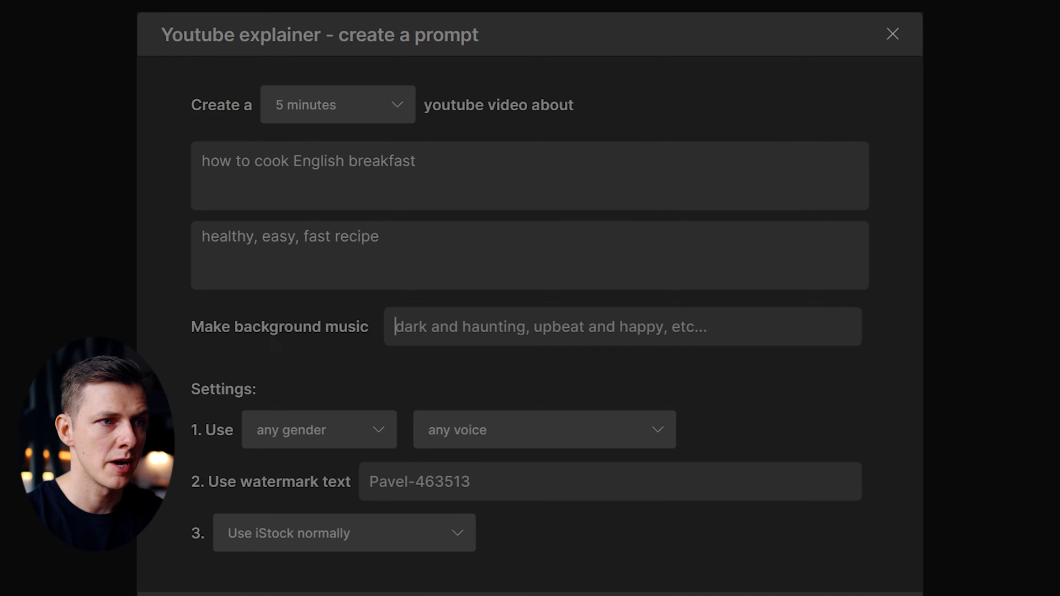
text(upbeat and ha)
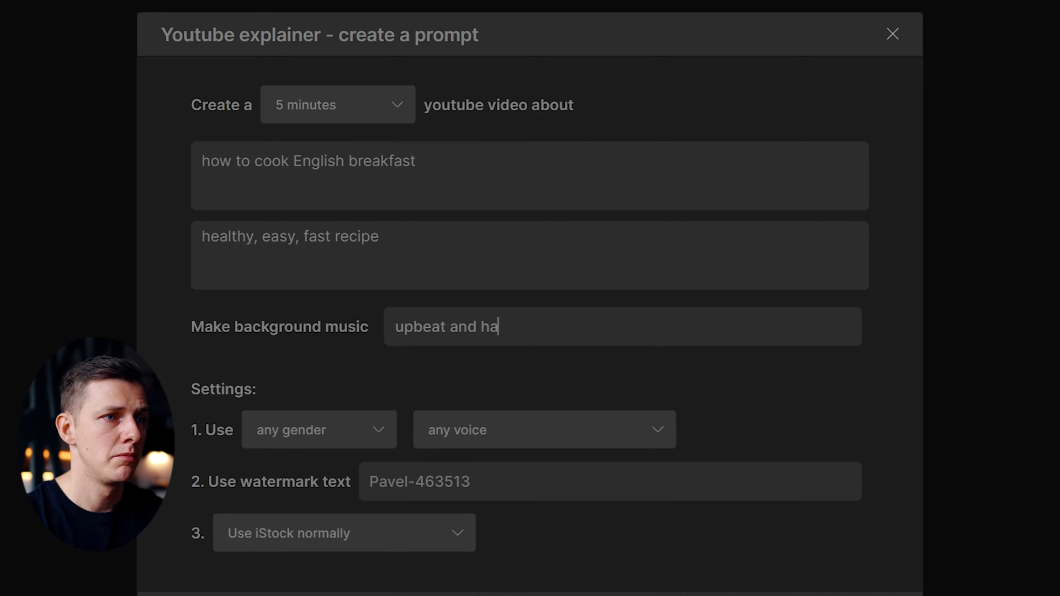
text(ppy)
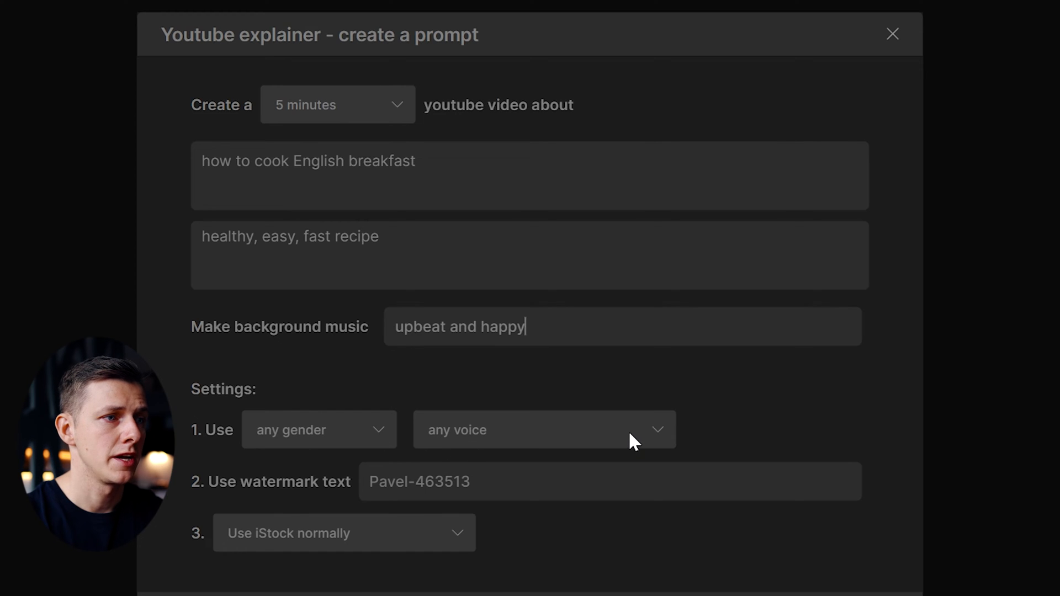
mouse_move(453, 512)
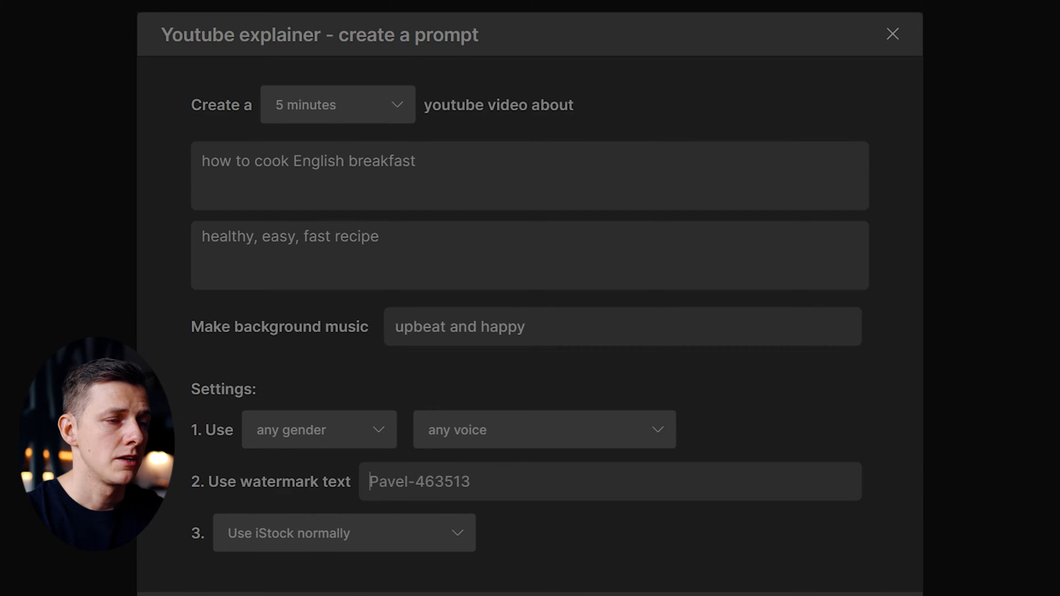
- Keep normal iStock usage, set the watermark text to '.', and confirm the settings
scroll(down, 3)
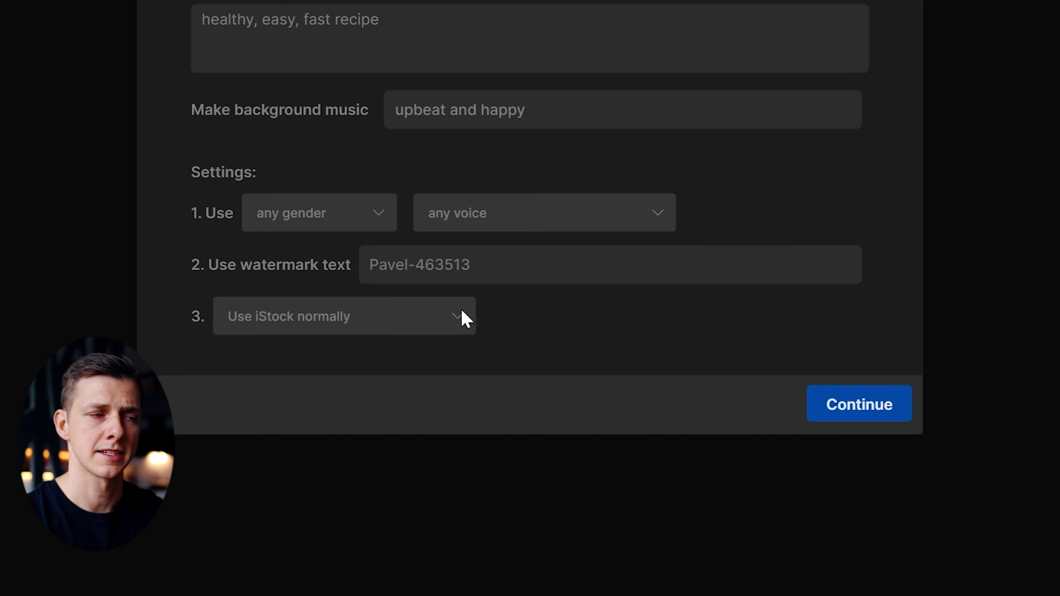
click(342, 316)
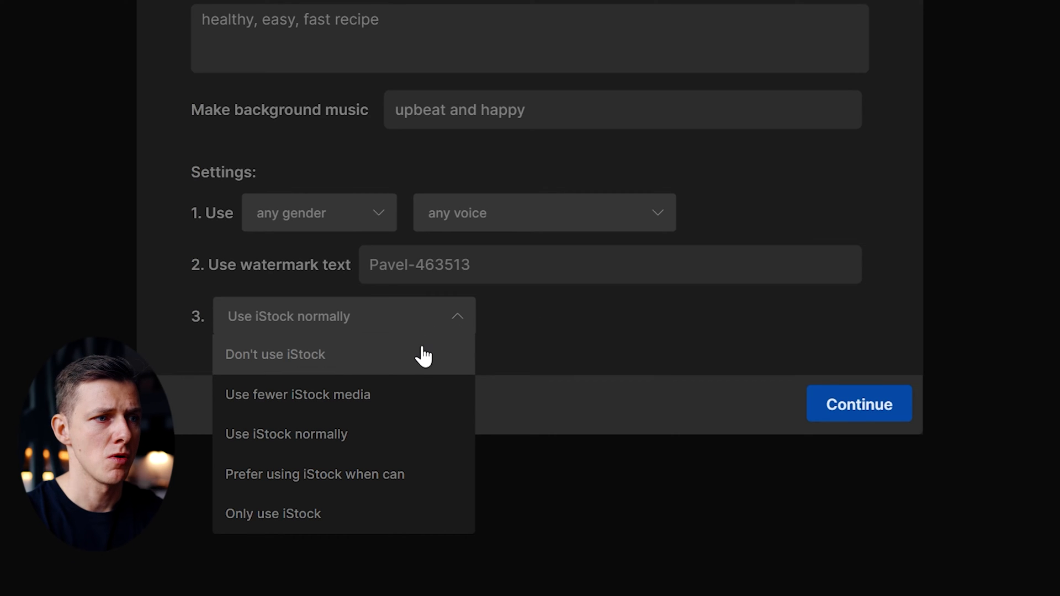
mouse_move(431, 395)
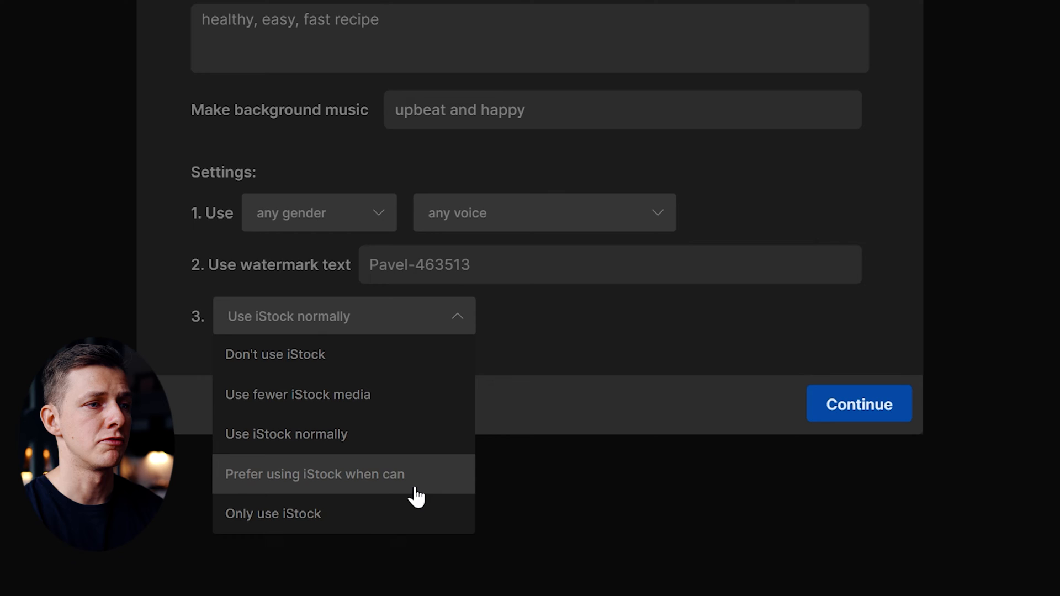
mouse_move(615, 319)
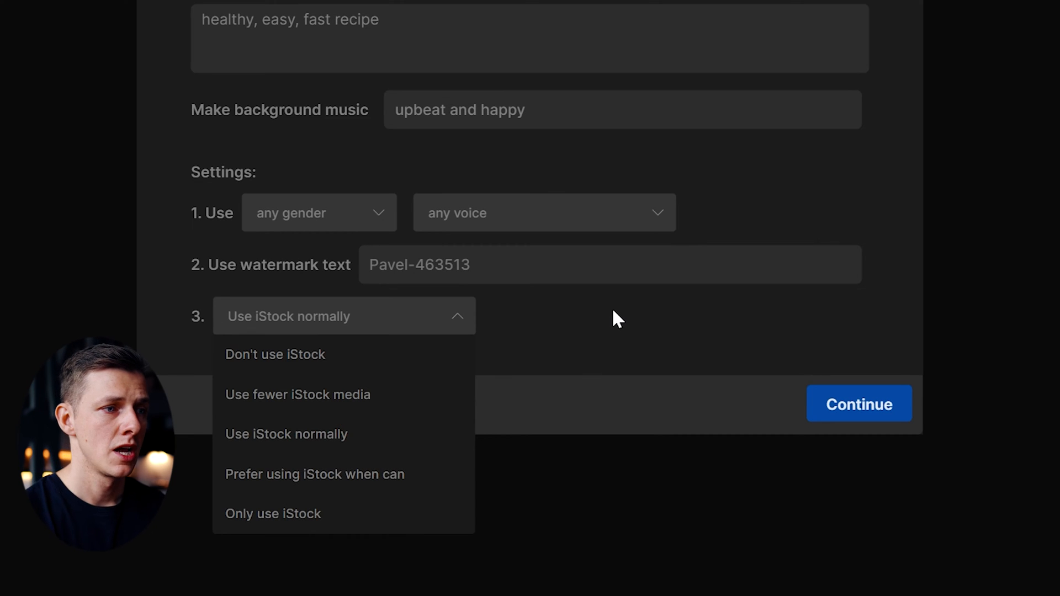
click(286, 434)
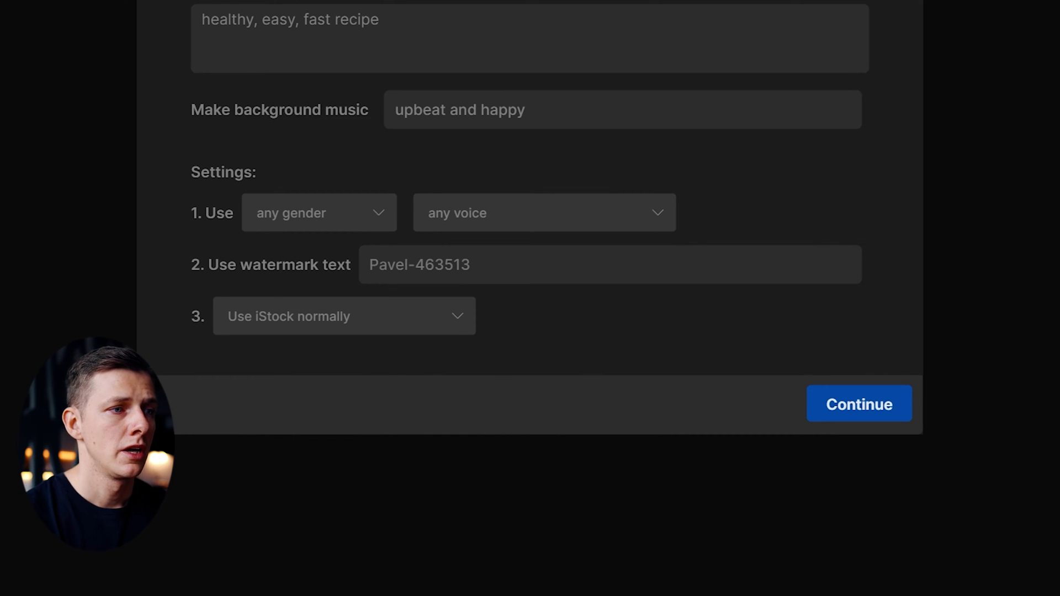
click(420, 264)
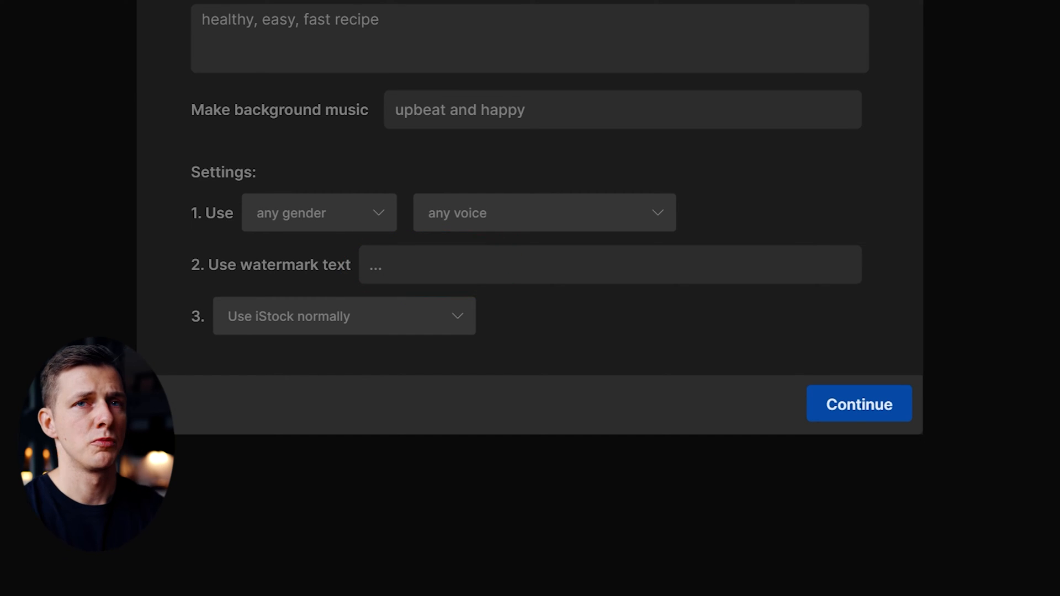
mouse_move(500, 304)
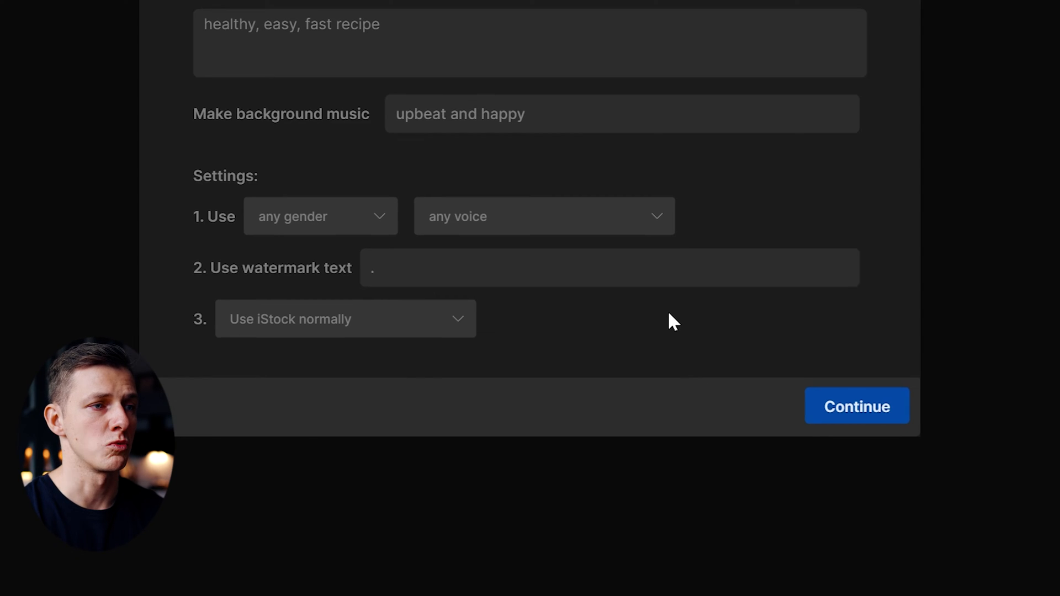
click(856, 406)
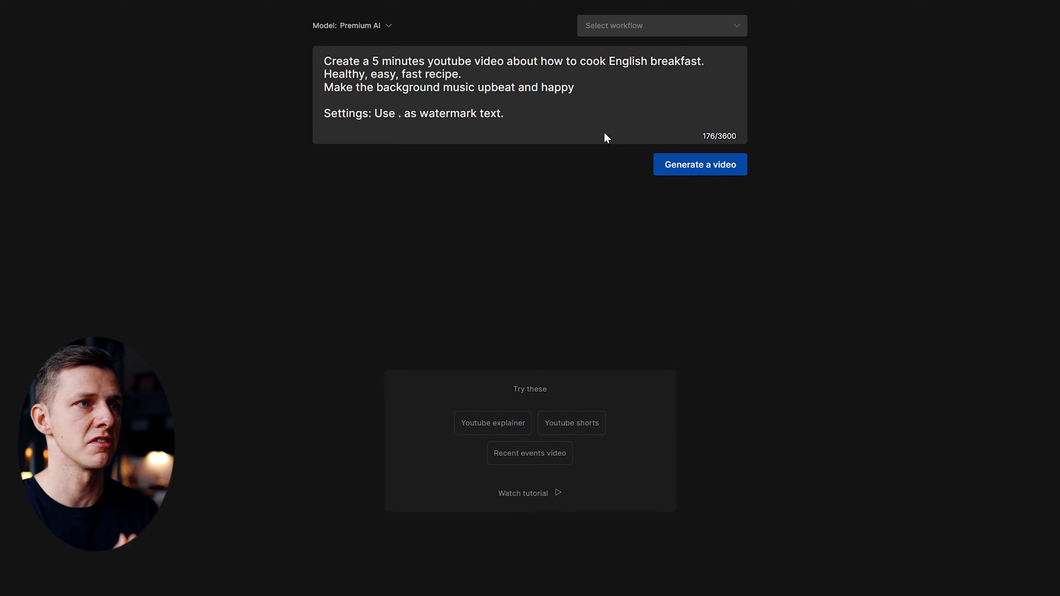
mouse_move(570, 190)
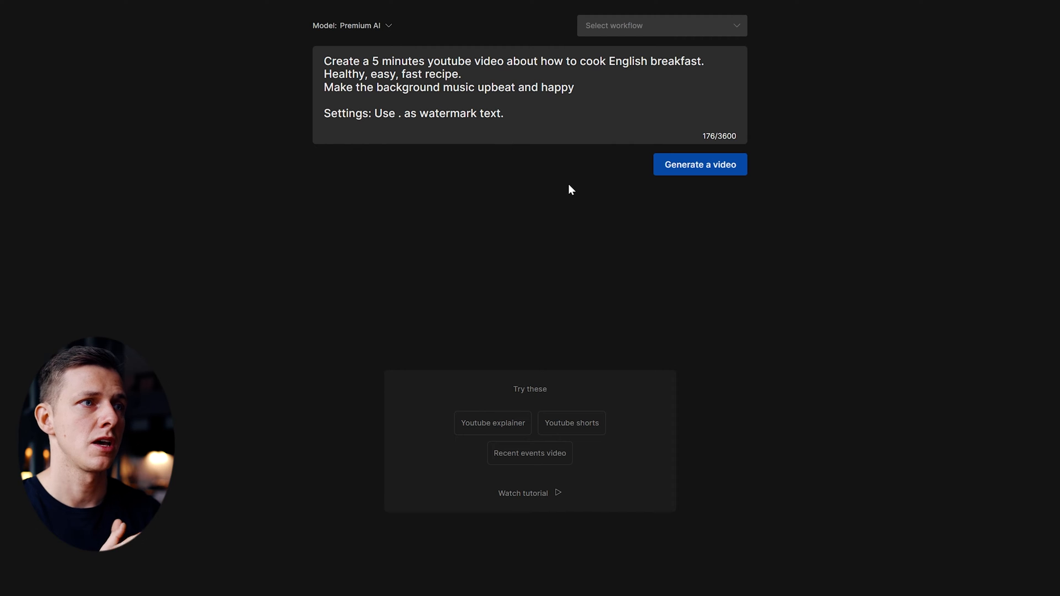
mouse_move(714, 178)
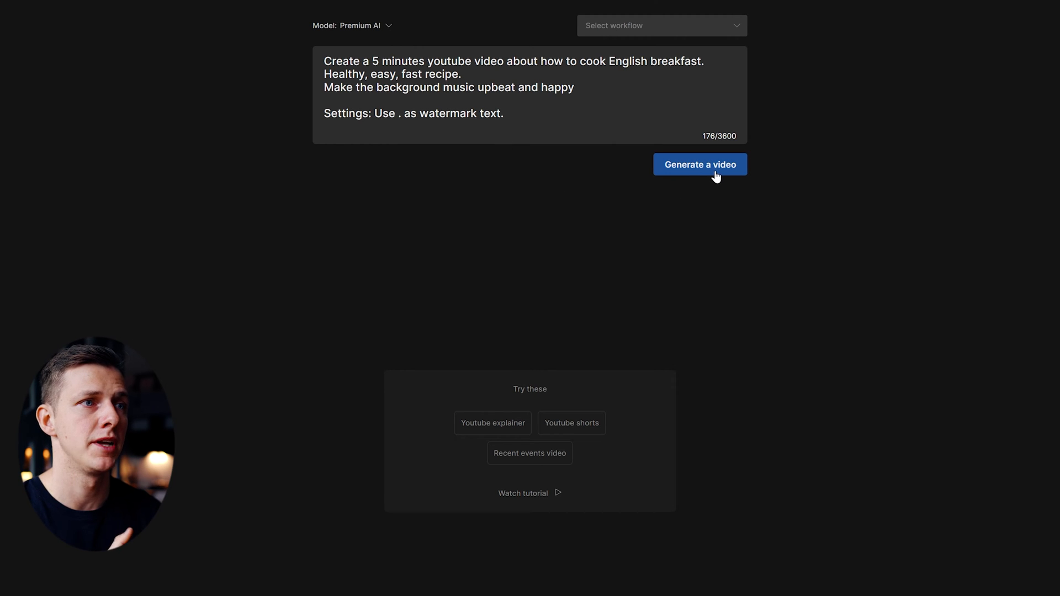
- Submit the English breakfast prompt with 'Generate a video'
click(700, 164)
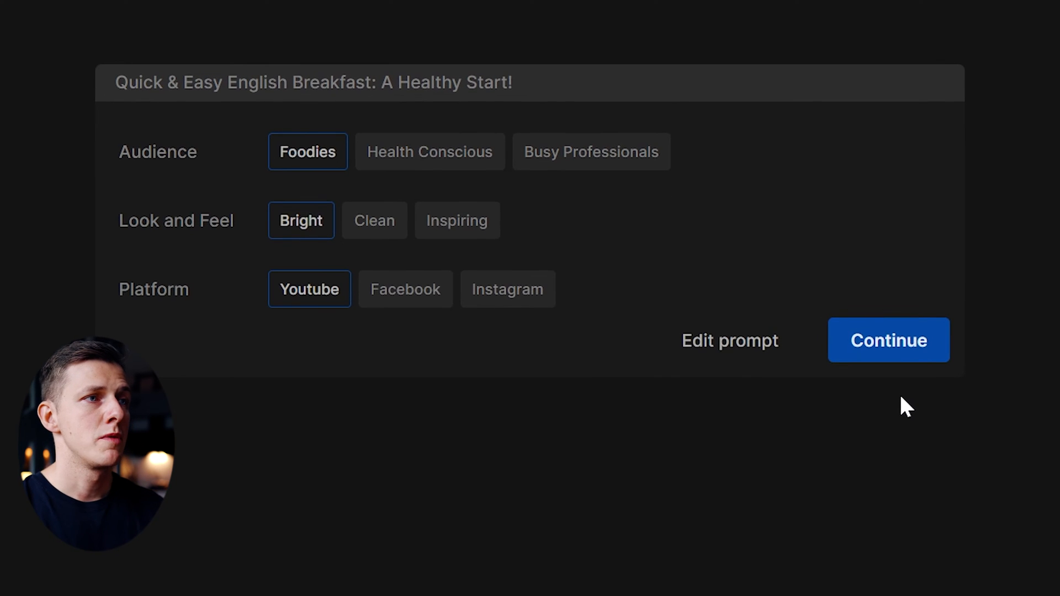
mouse_move(855, 284)
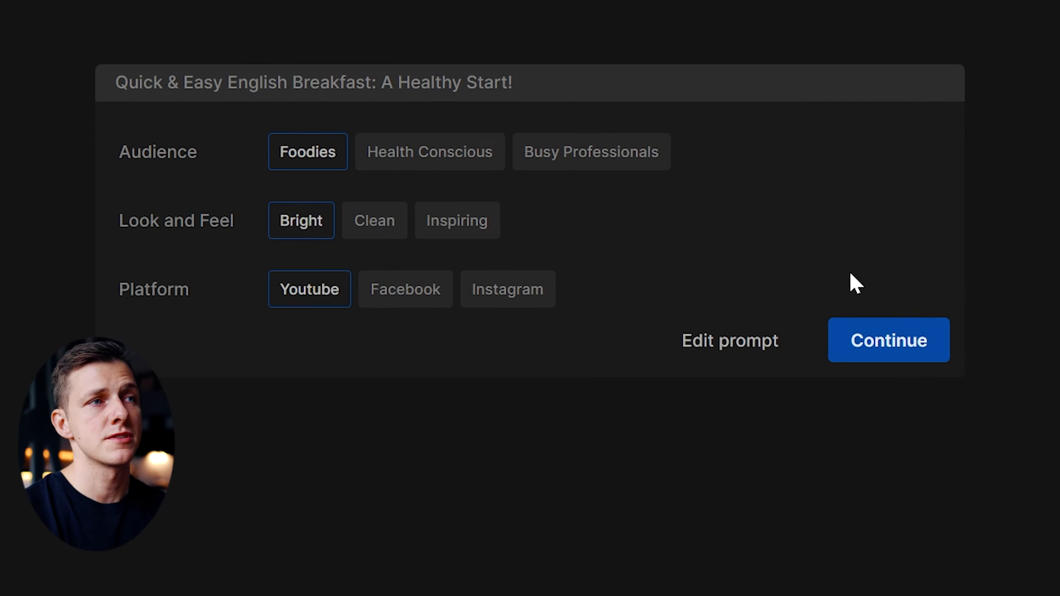
mouse_move(341, 233)
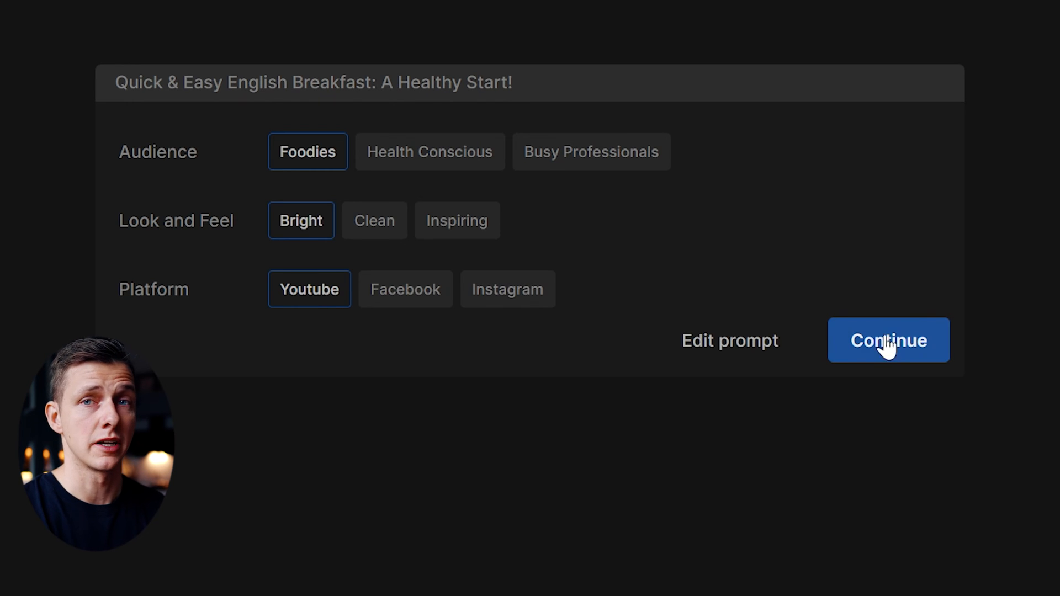
- Keep the Foodies audience, Bright look and Youtube platform, and continue
click(889, 340)
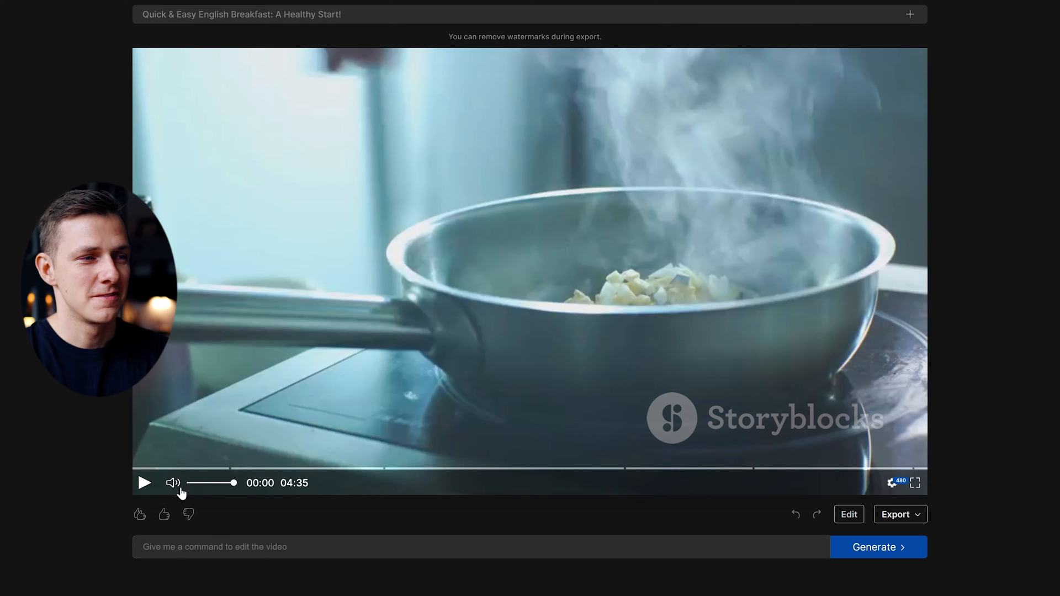
- Play the preview and drag the seek bar ahead to about 1:32
click(144, 483)
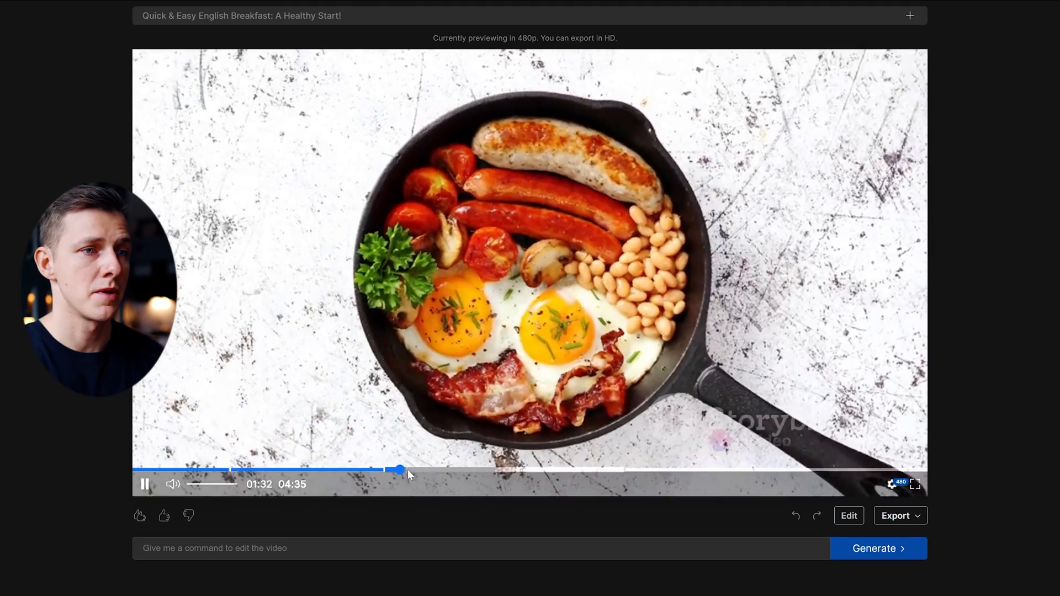
drag(398, 470, 581, 470)
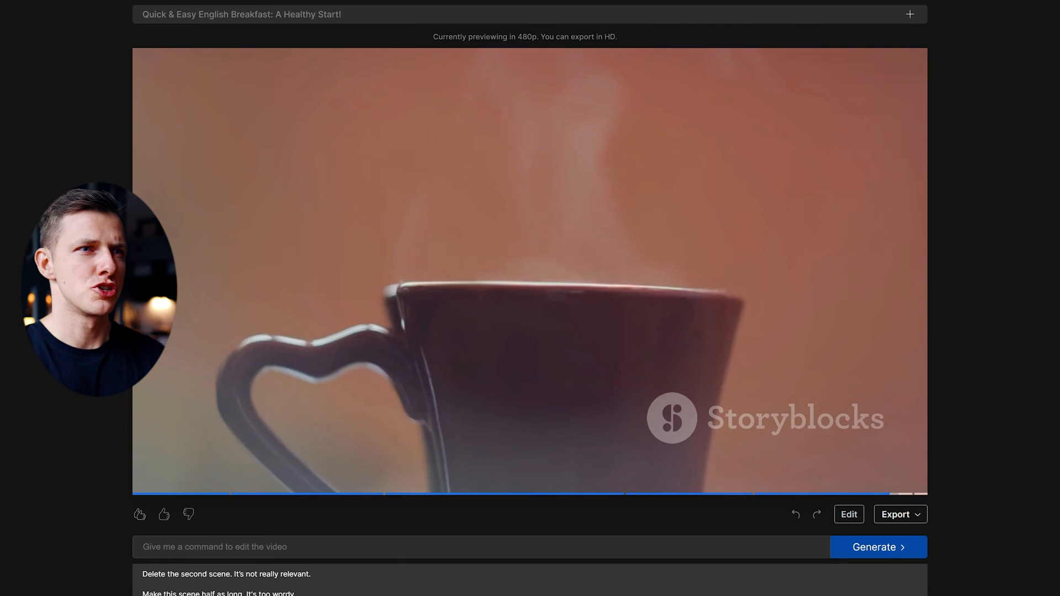
- Ask the command box to shorten the video to 1.5 minutes, then open Export
text(Cou)
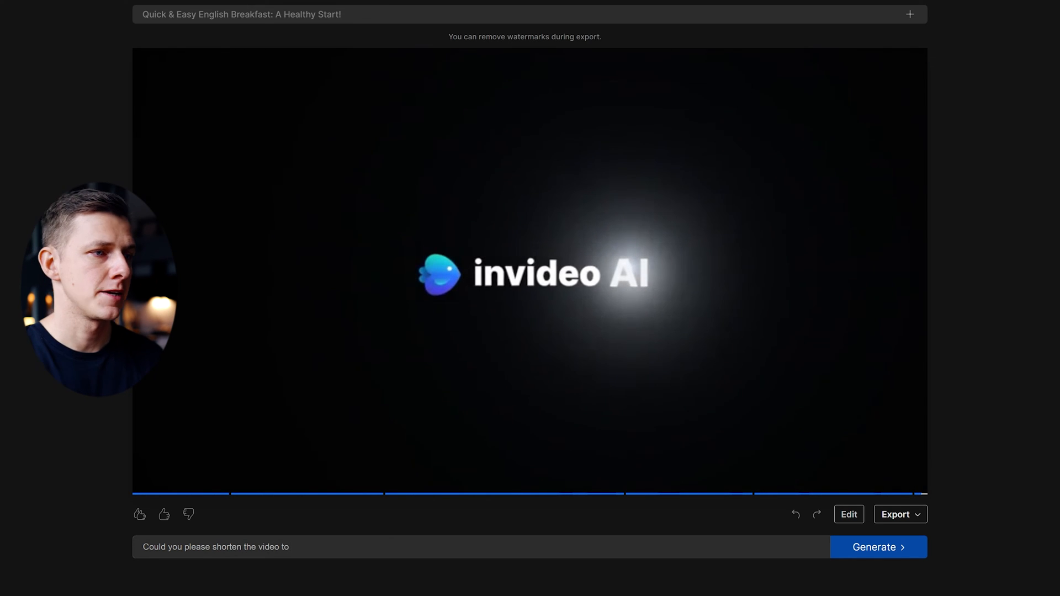
click(877, 547)
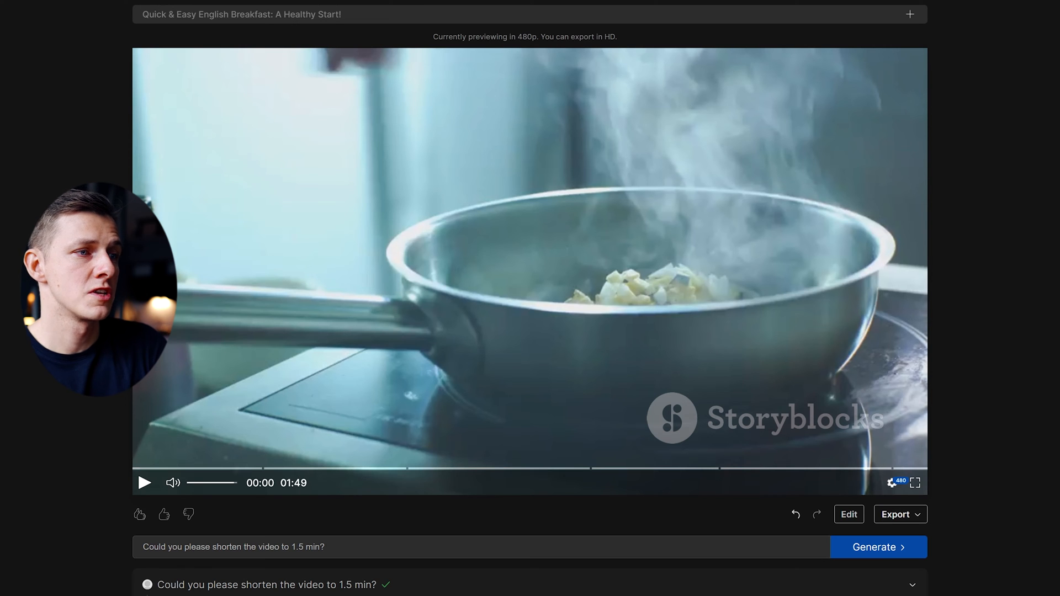
click(143, 482)
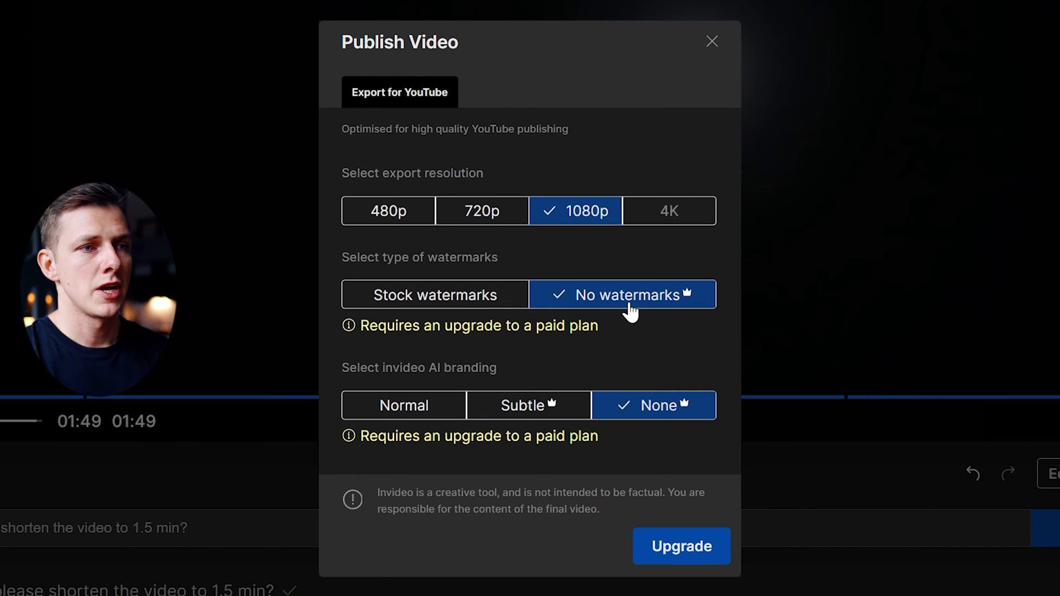
- Export at 1080p, keeping stock watermarks and normal invideo AI branding
click(435, 294)
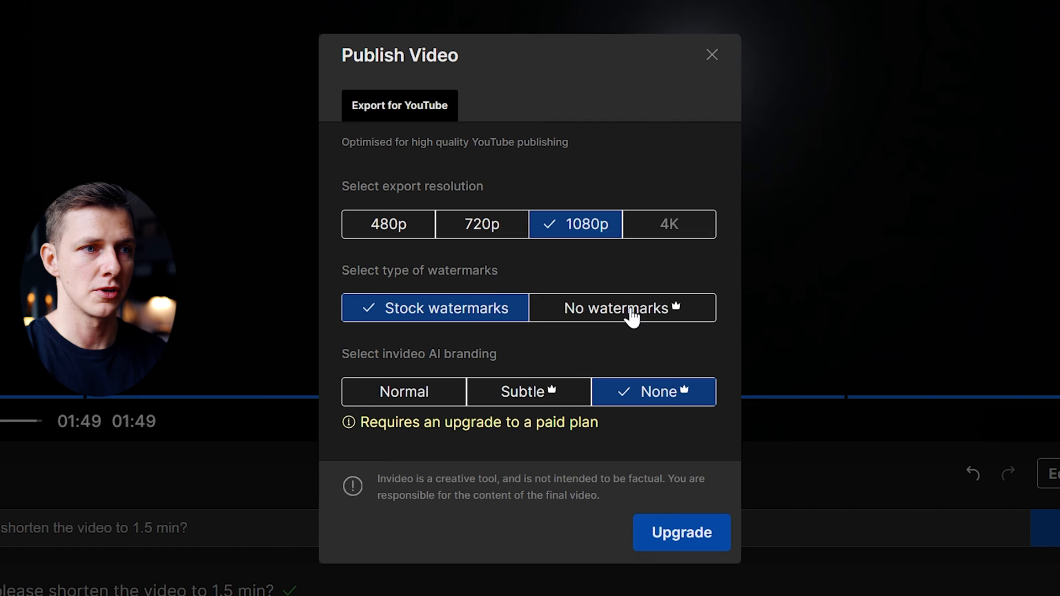
click(621, 308)
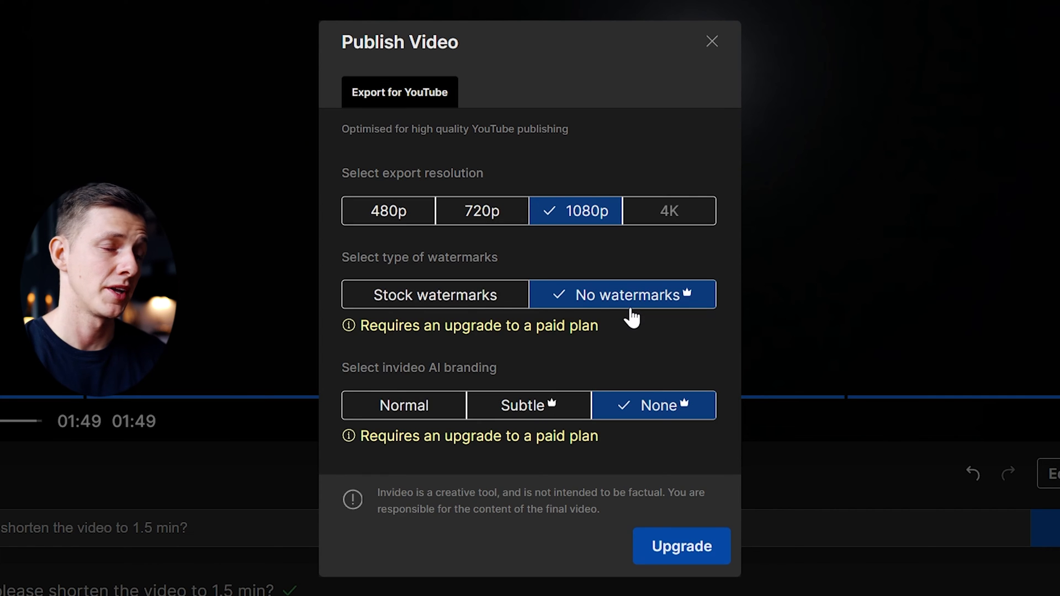
click(436, 294)
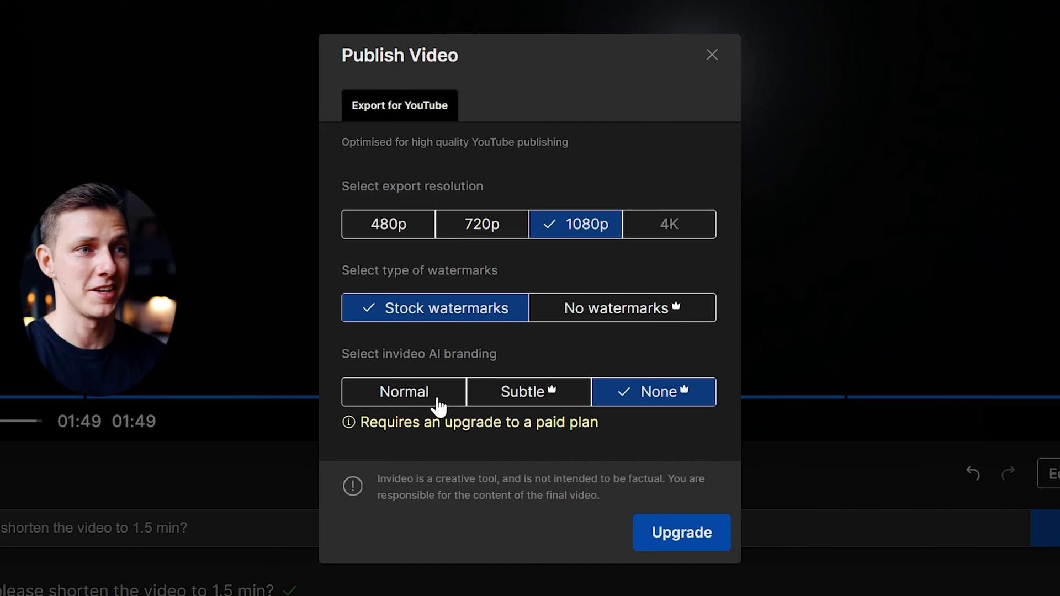
click(403, 391)
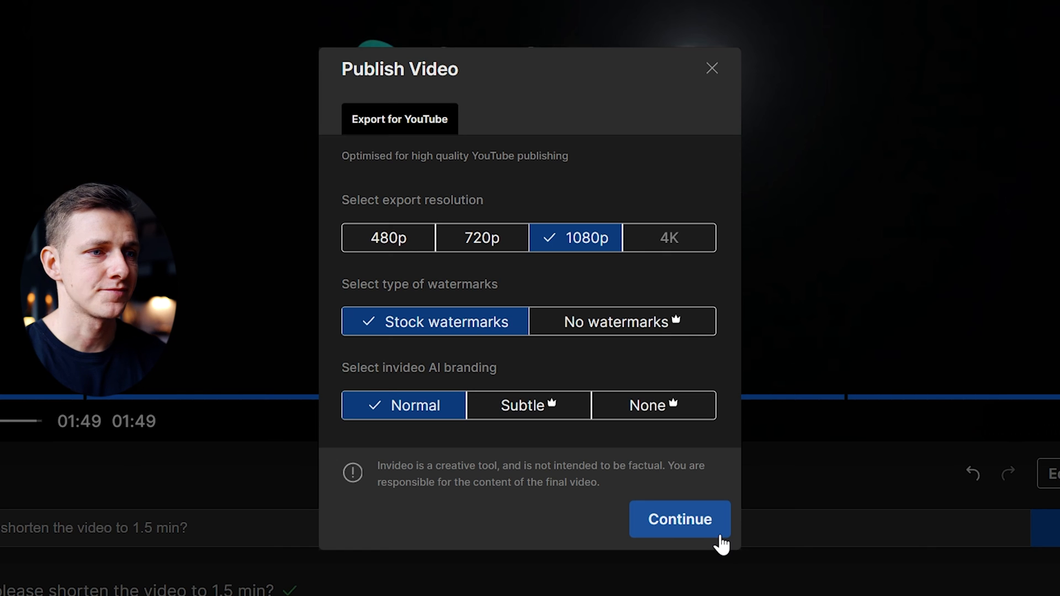
click(679, 519)
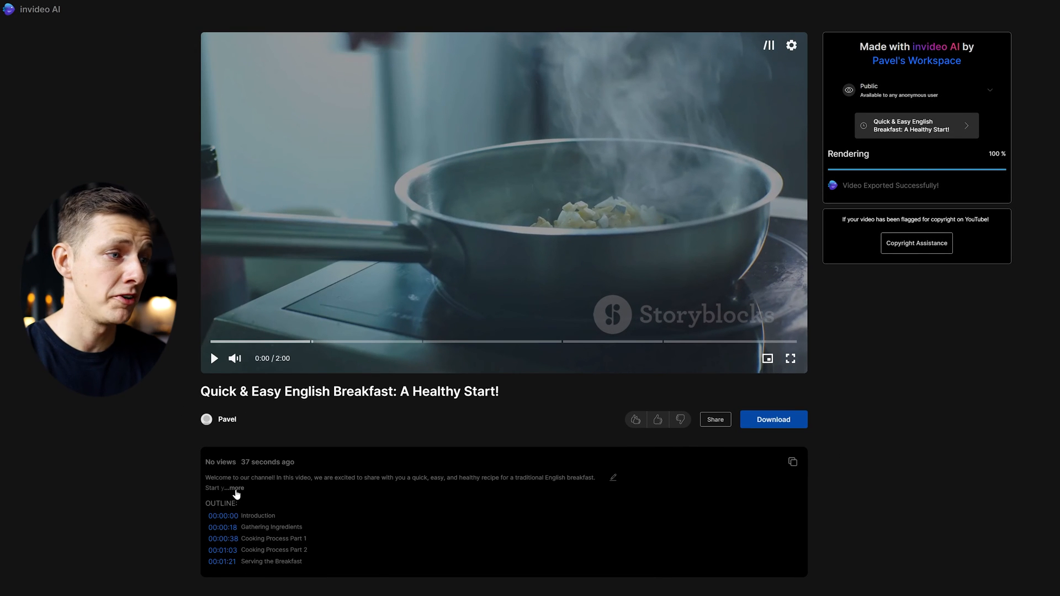
- Expand the full video description and type 'with bullet points on cooking' into a text box
click(237, 488)
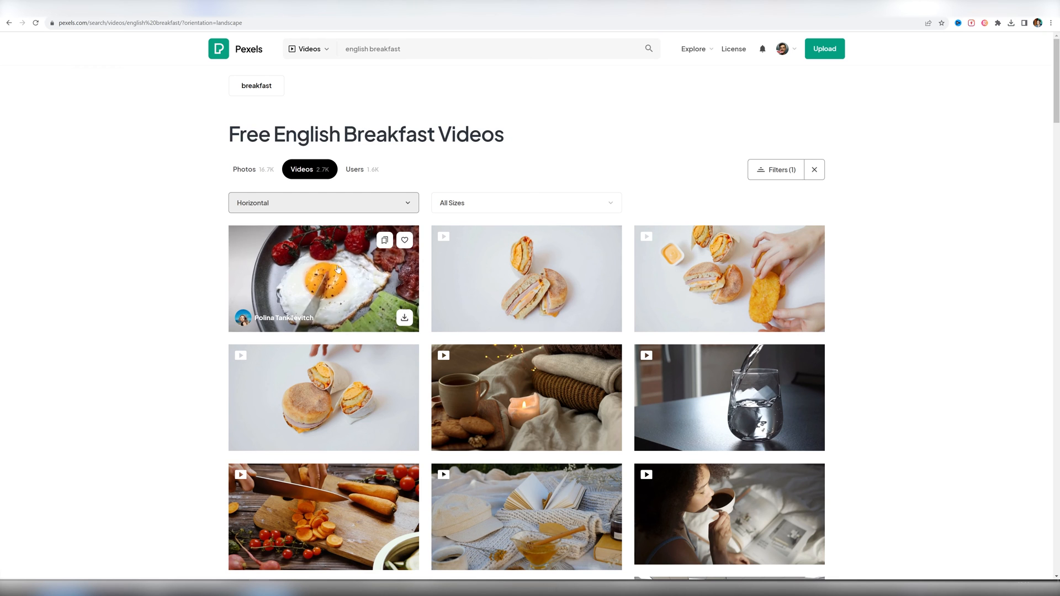
click(323, 278)
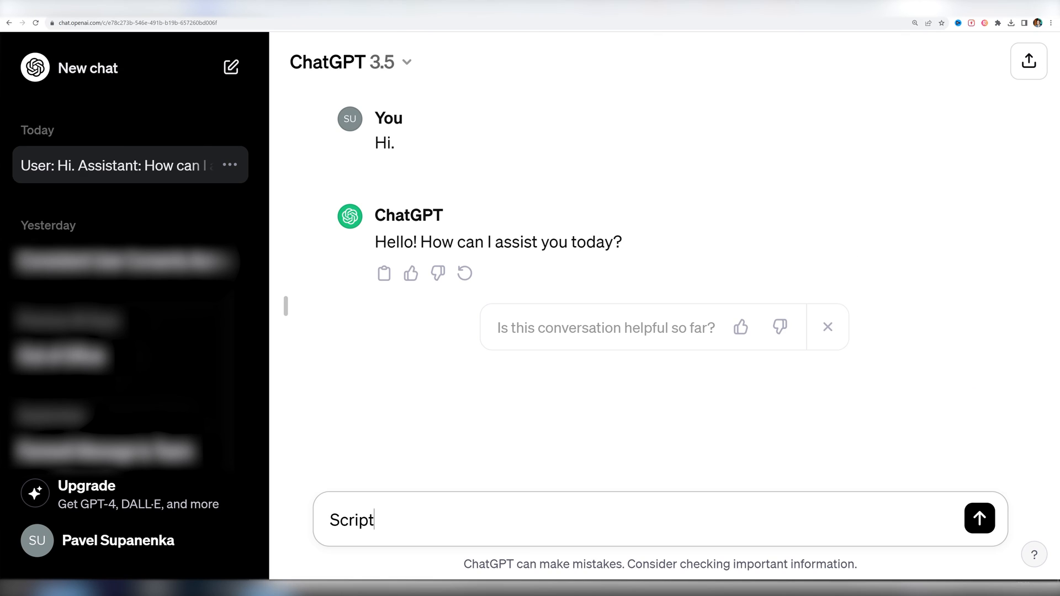
text(with bullet points on cooking)
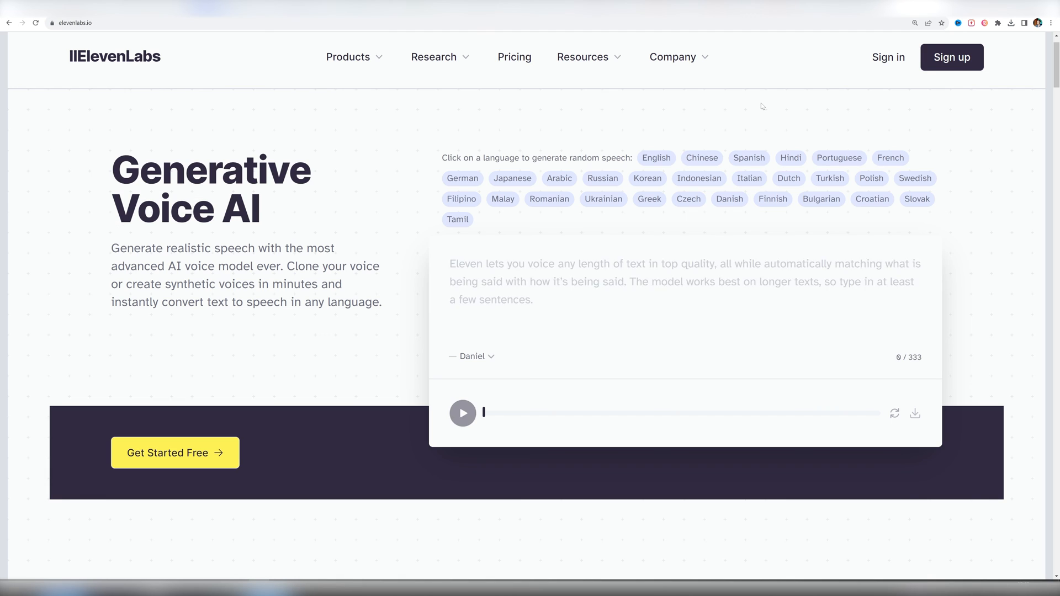
text(English breakfast recipe...)
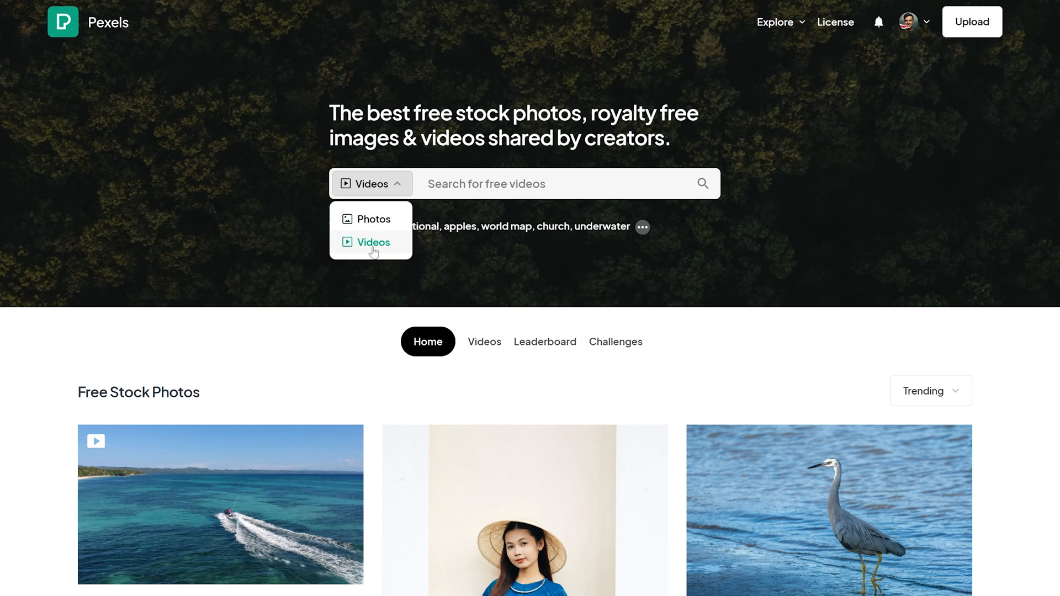
- Search 'team meeting' on Pexels and then Pixabay, browsing each site's stock video results
text(team meeting)
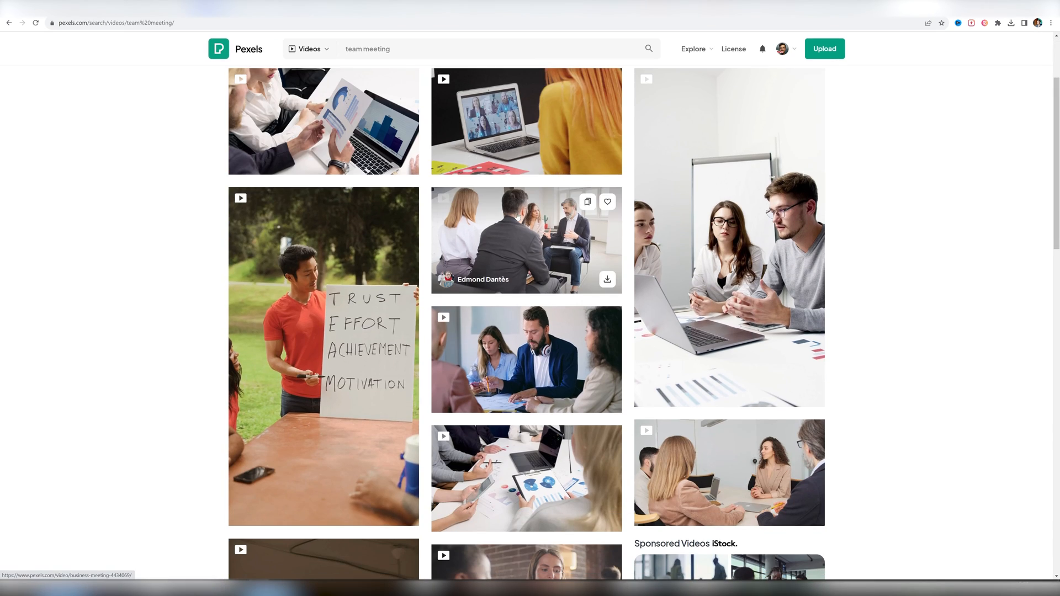
scroll(down, 3)
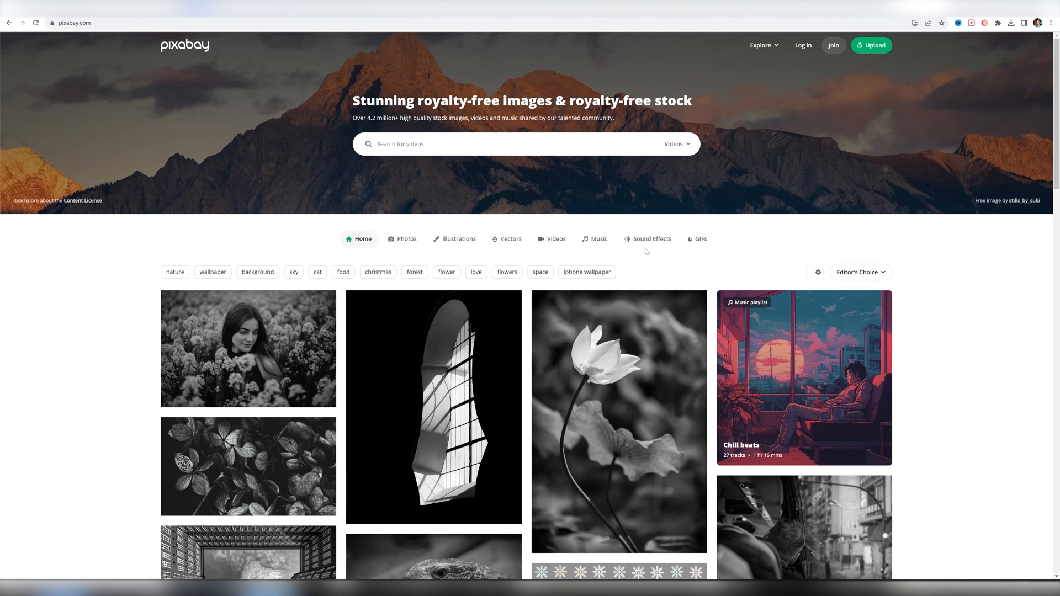
text(team meeting)
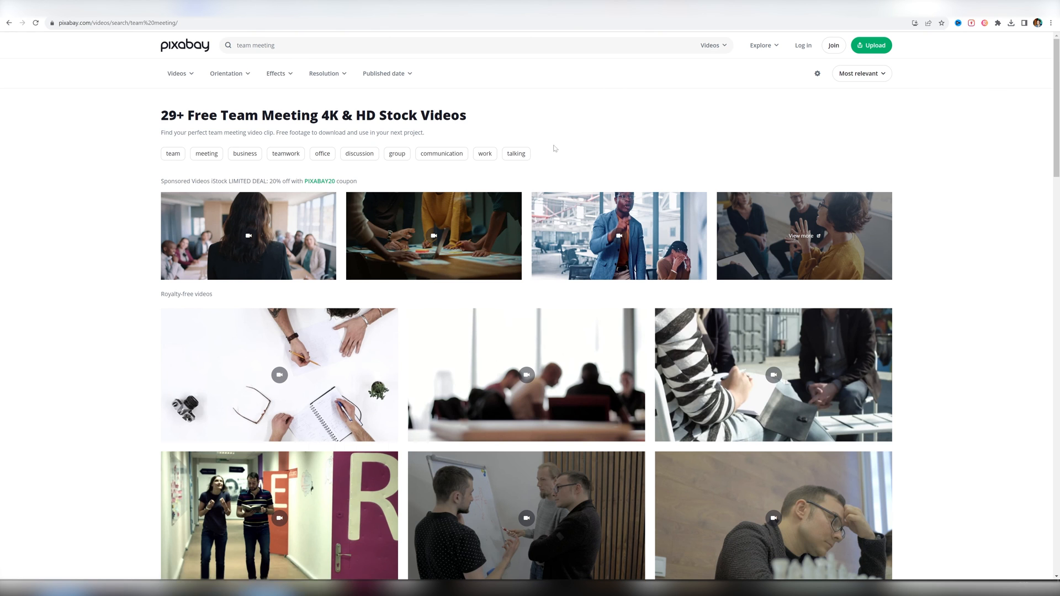
scroll(down, 3)
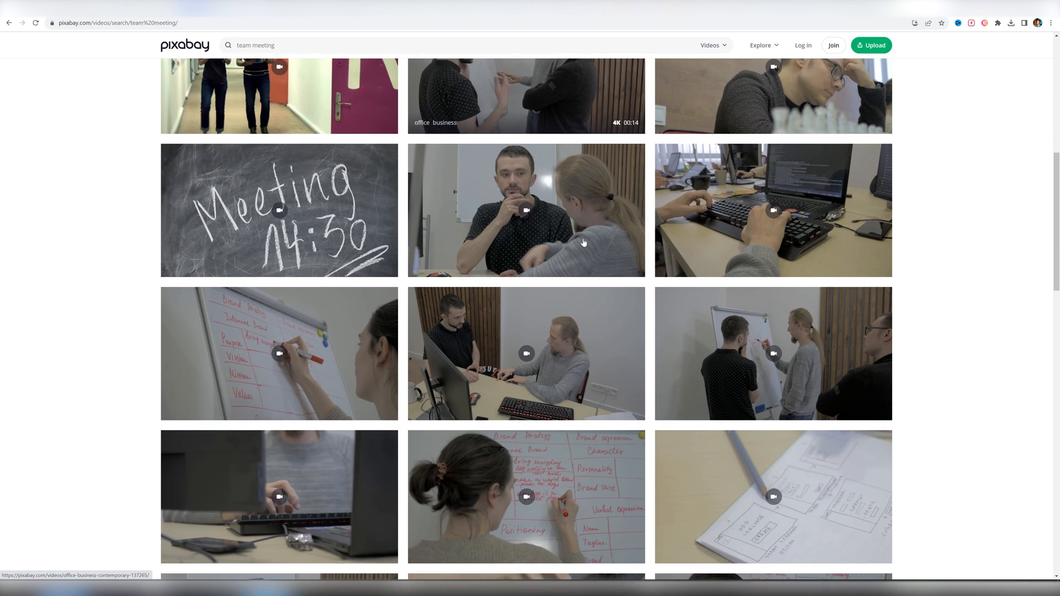